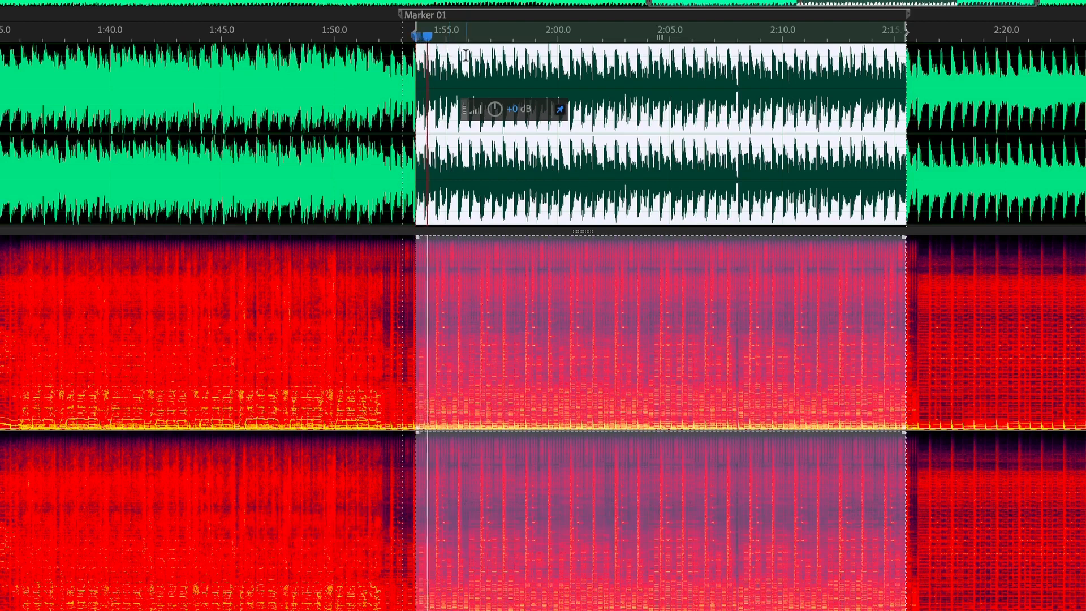
- Solo the peel EQ zone so only the narrow band near 5 kHz is heard
left_click(474, 33)
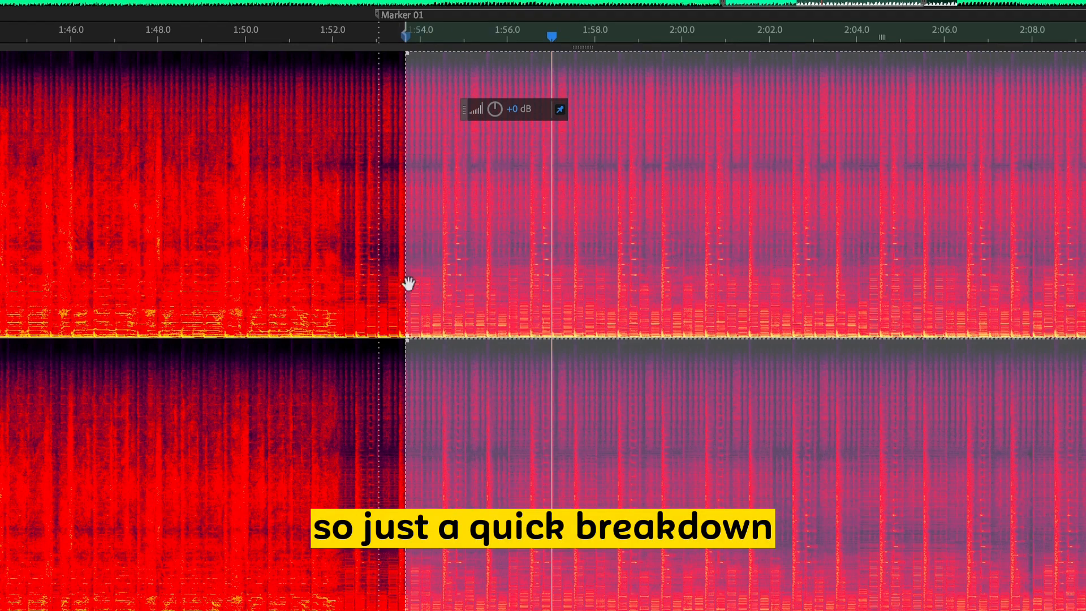
mouse_move(785, 217)
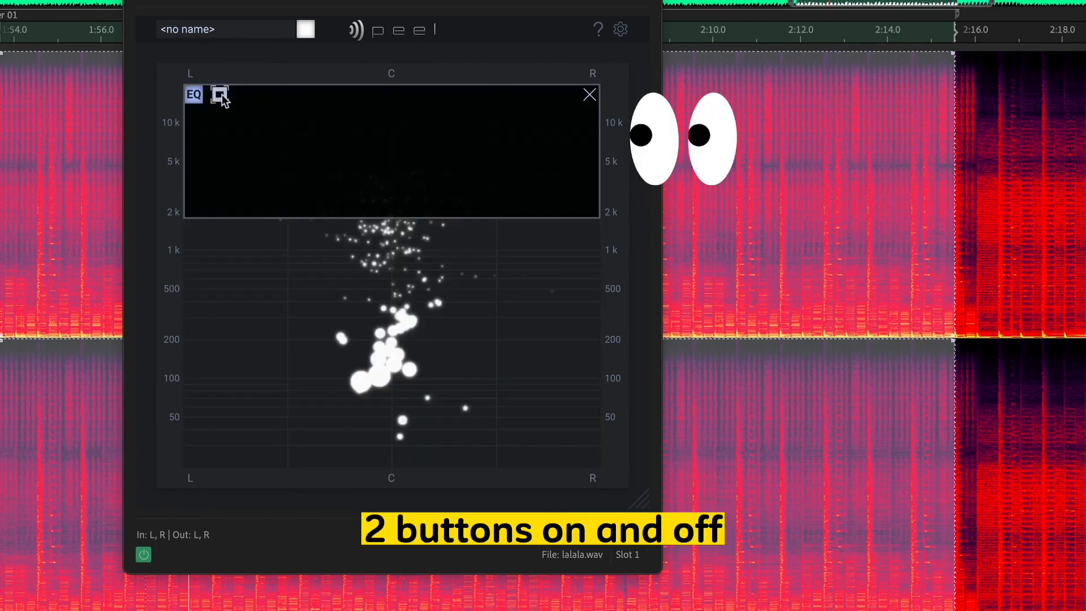
left_click(219, 94)
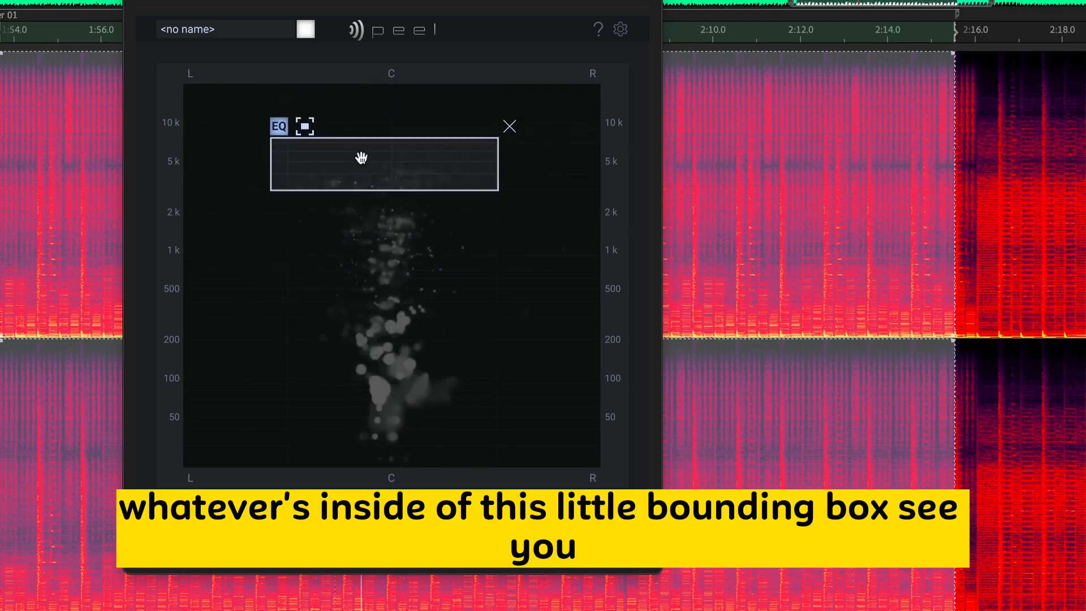
- Move the zone down through 1 kHz and 100 Hz, widen it above 500 Hz, and invert it
left_click_drag(385, 163, 388, 267)
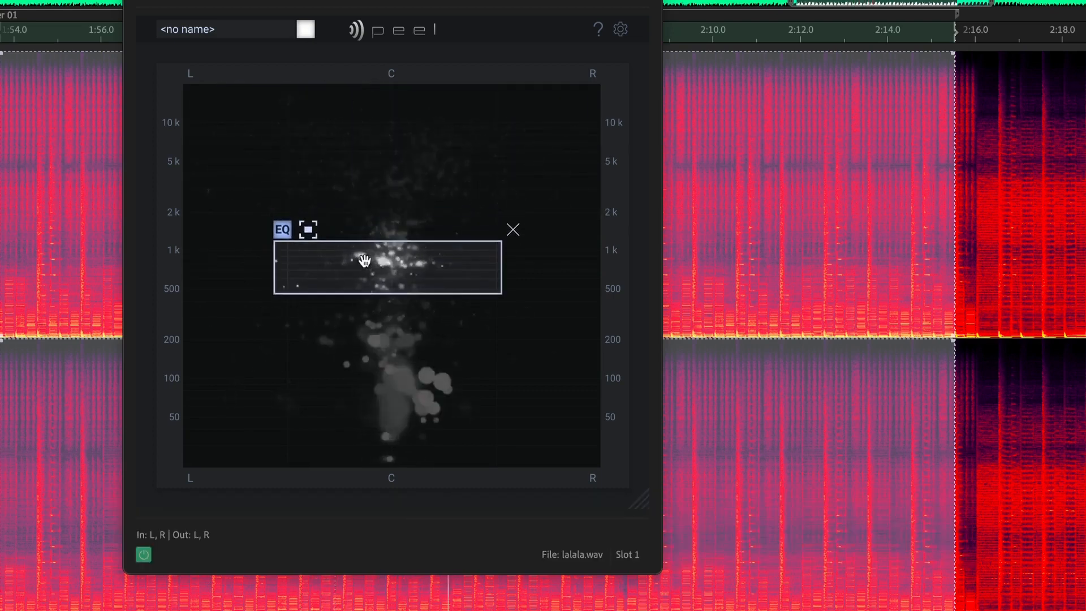
left_click_drag(363, 261, 353, 388)
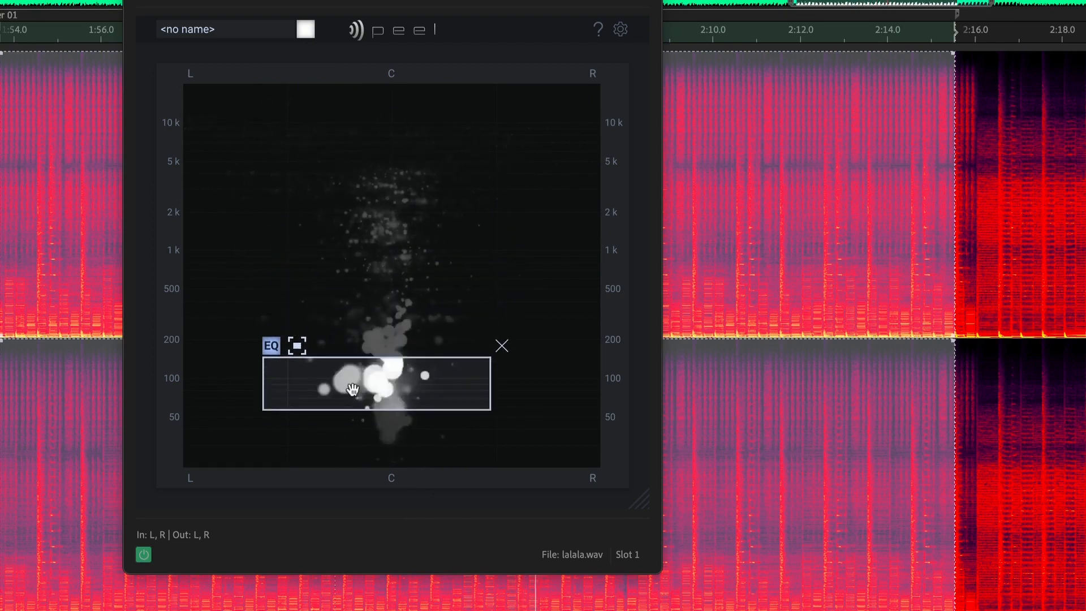
left_click_drag(353, 388, 350, 178)
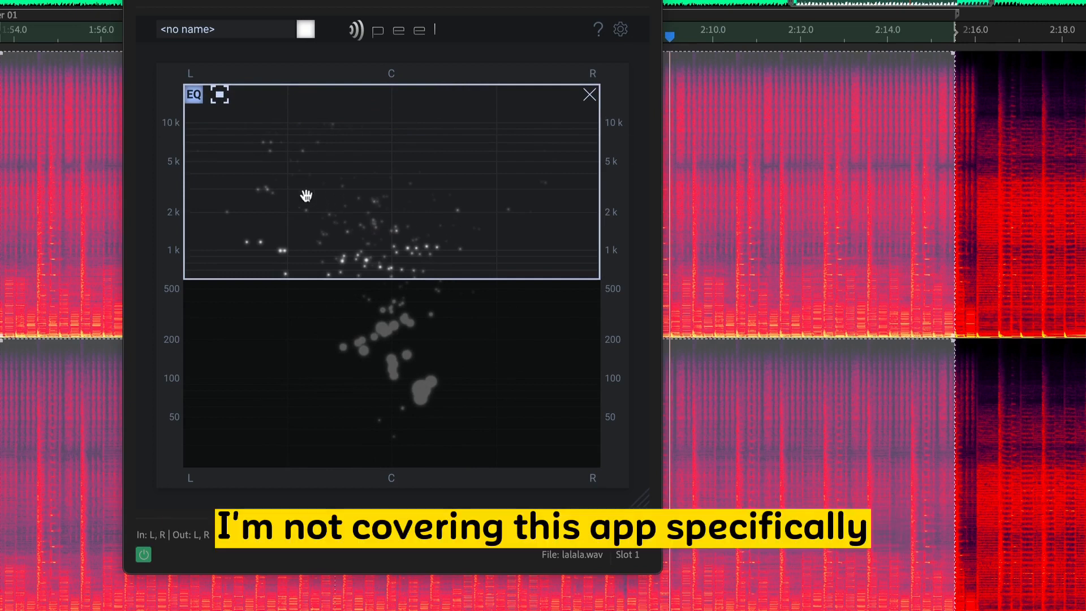
mouse_move(215, 114)
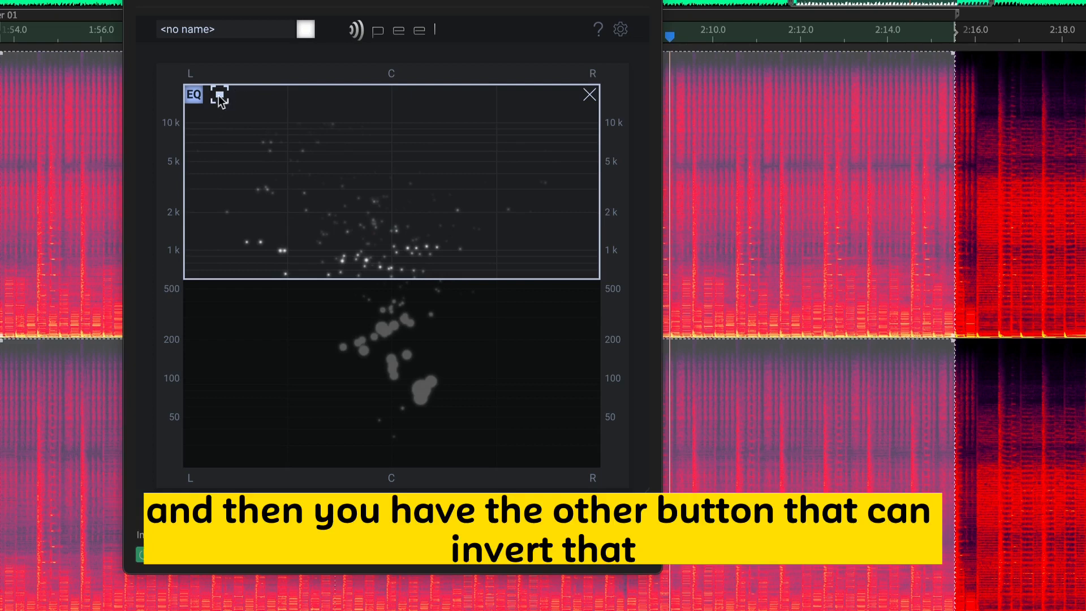
left_click(218, 94)
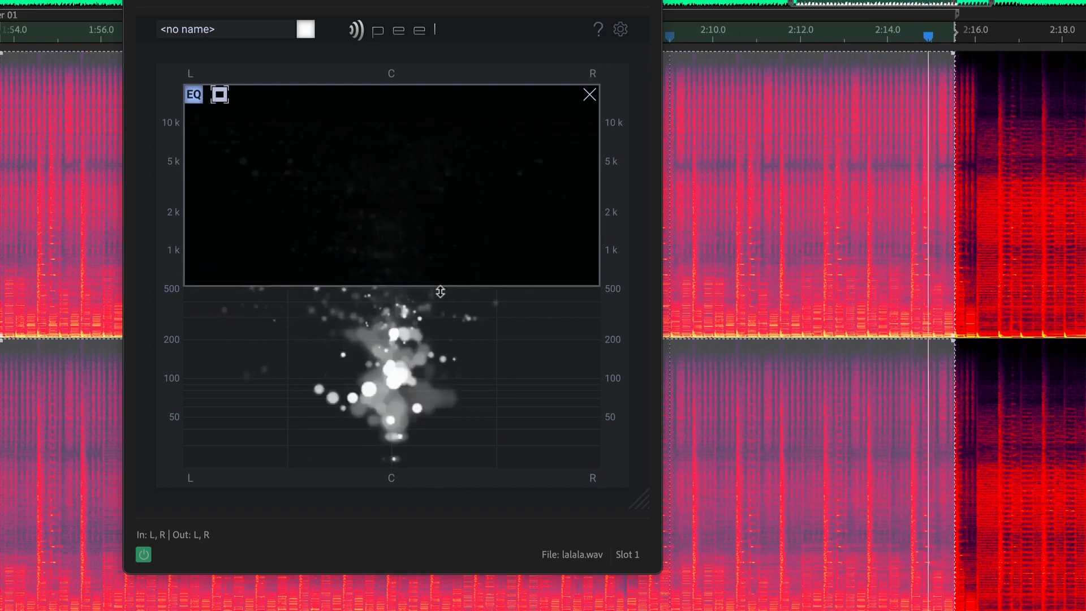
- Raise the inverted zone's lower edge so only highs above about 7 kHz are cut
left_click_drag(440, 291, 447, 337)
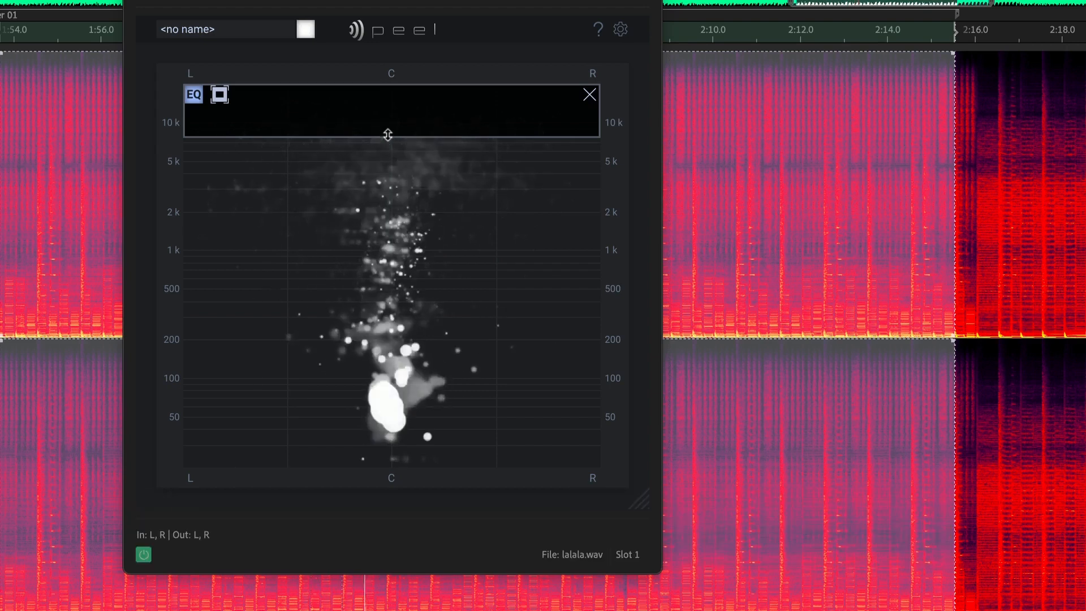
- Compare cut edges at 3.5 kHz, 120 Hz and 5 kHz, settling the high cut near 1.5 kHz
left_click_drag(387, 135, 382, 190)
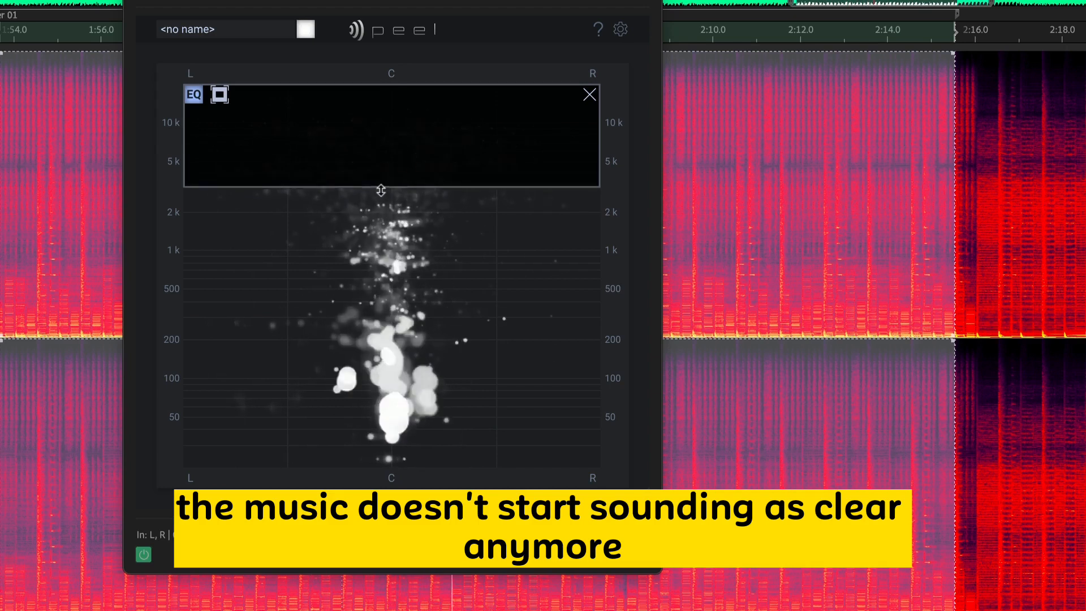
left_click_drag(381, 190, 376, 260)
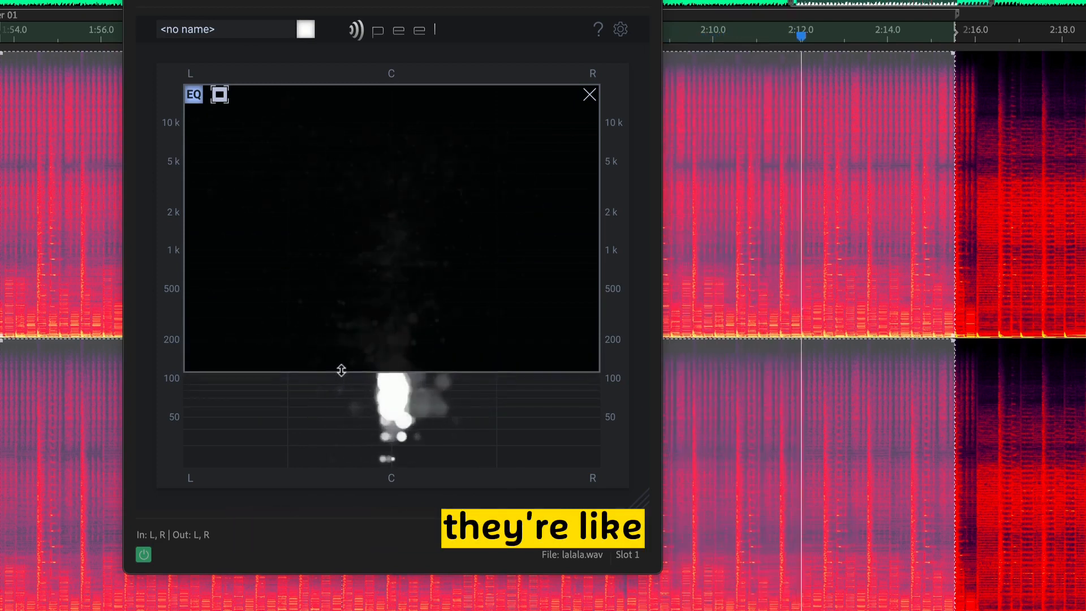
left_click_drag(341, 371, 369, 258)
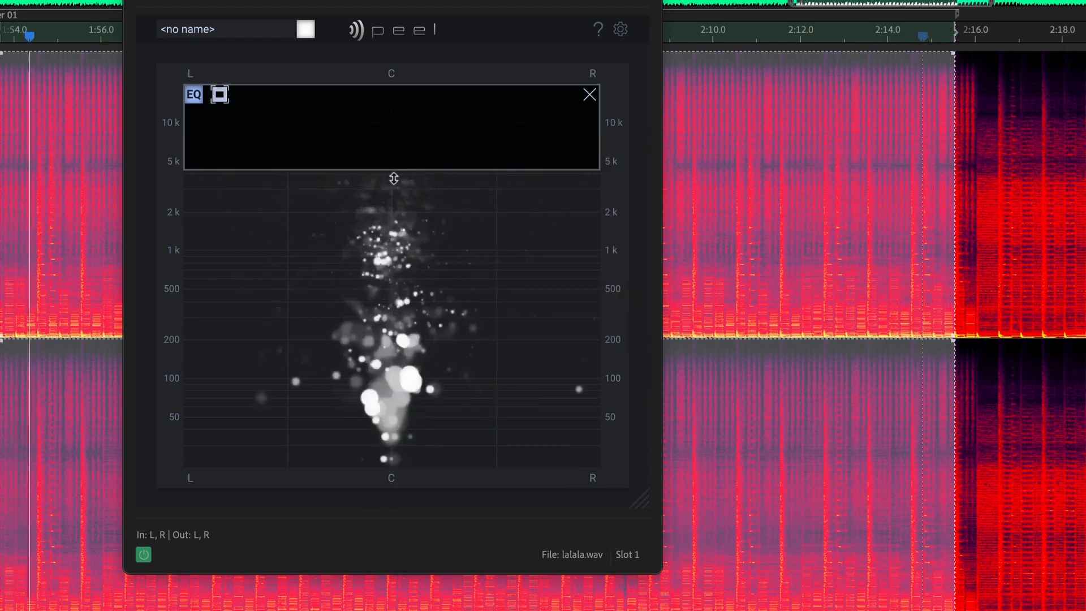
left_click_drag(392, 176, 392, 236)
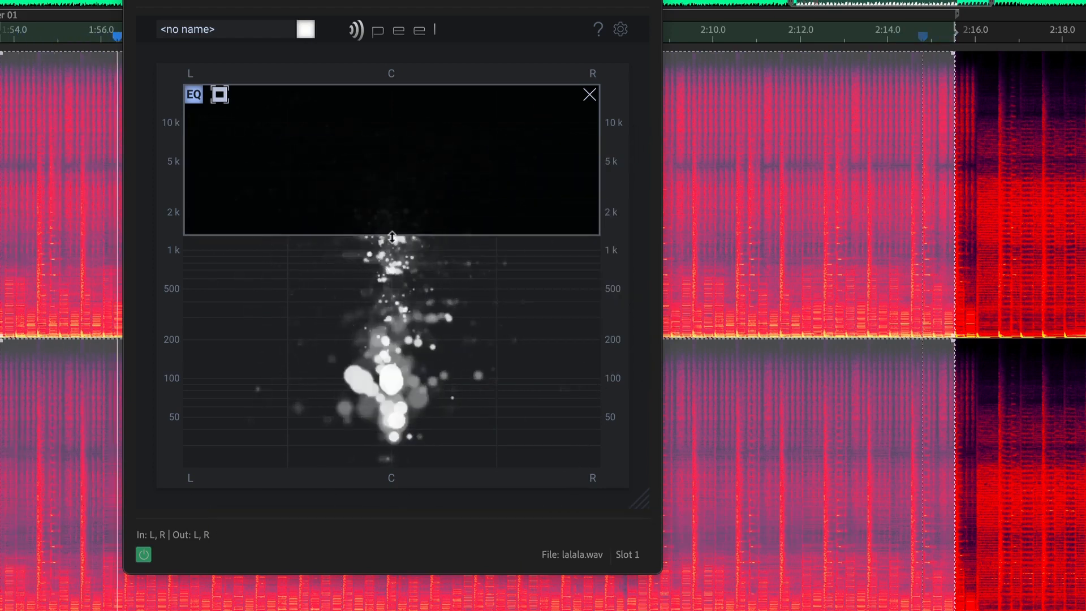
left_click_drag(391, 235, 387, 277)
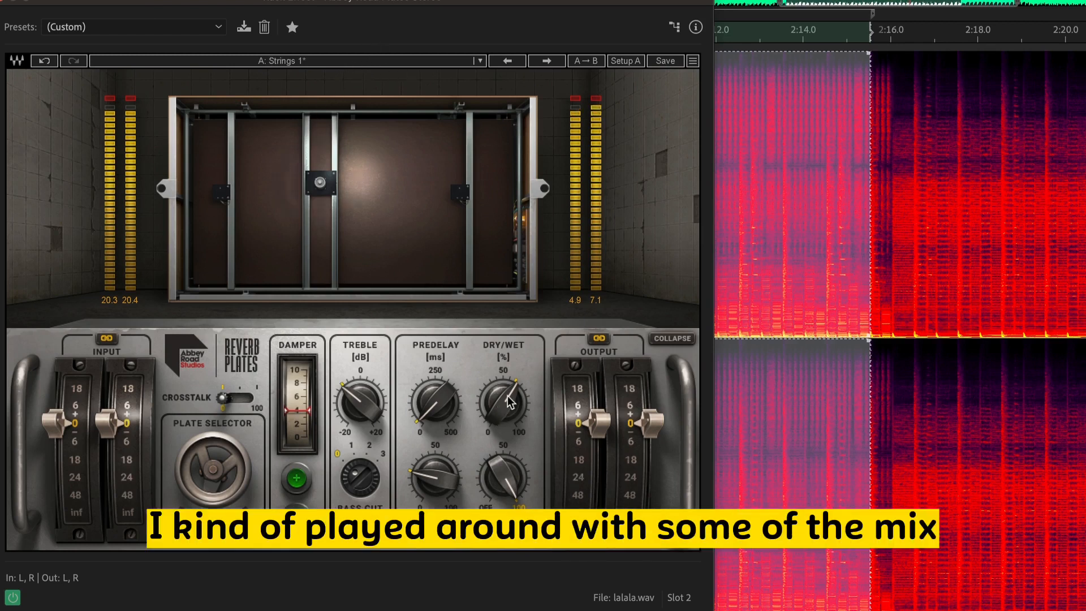
- Sweep the plate reverb mix from 100 to 0 and back up past 68, then tweak its tone knob
left_click_drag(504, 402, 516, 389)
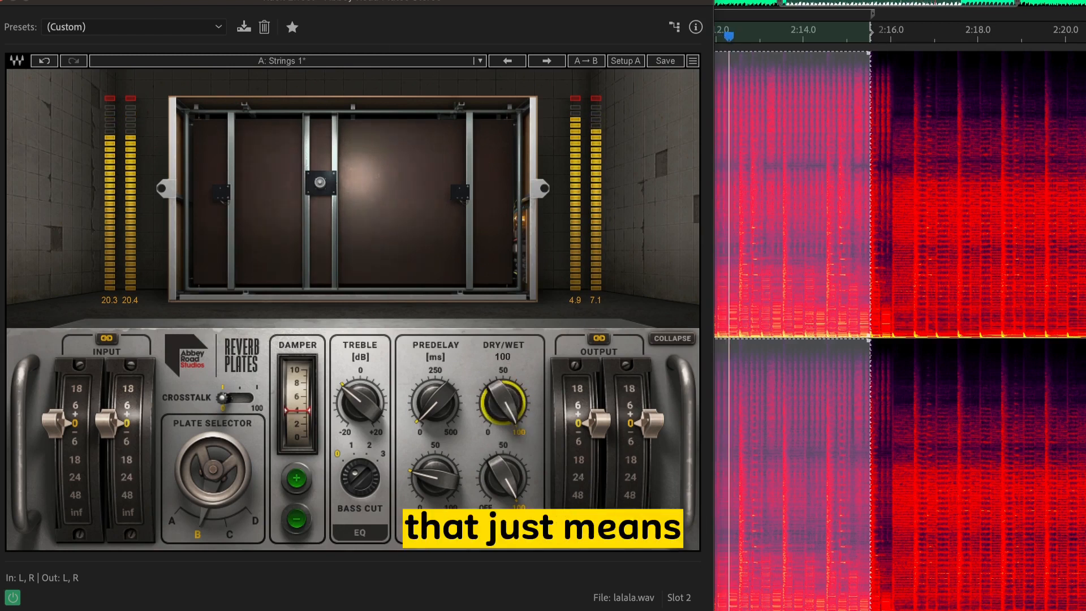
left_click_drag(505, 403, 506, 423)
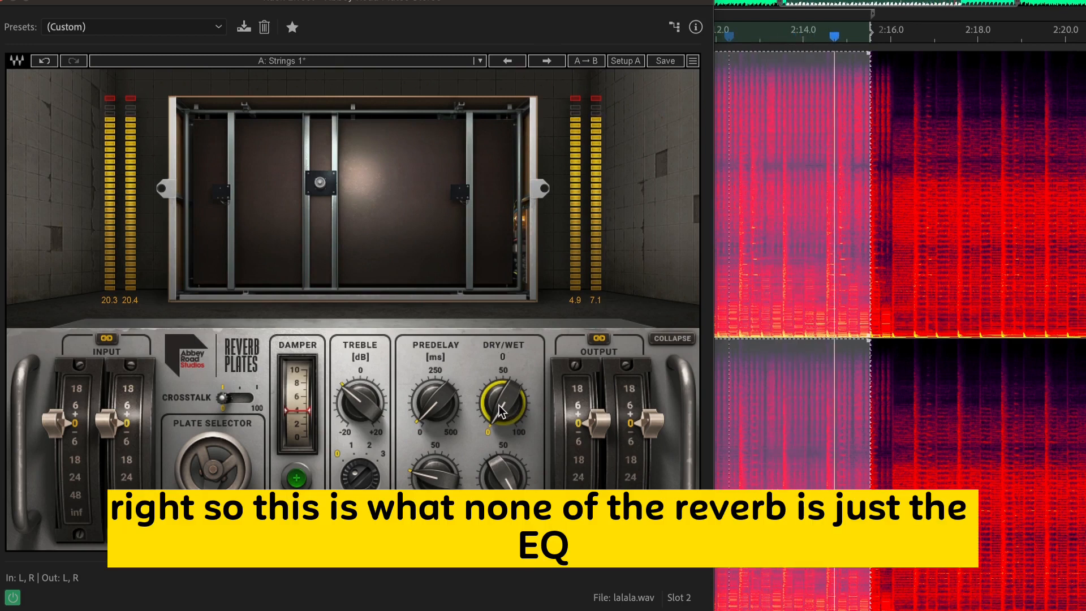
left_click_drag(505, 405, 513, 395)
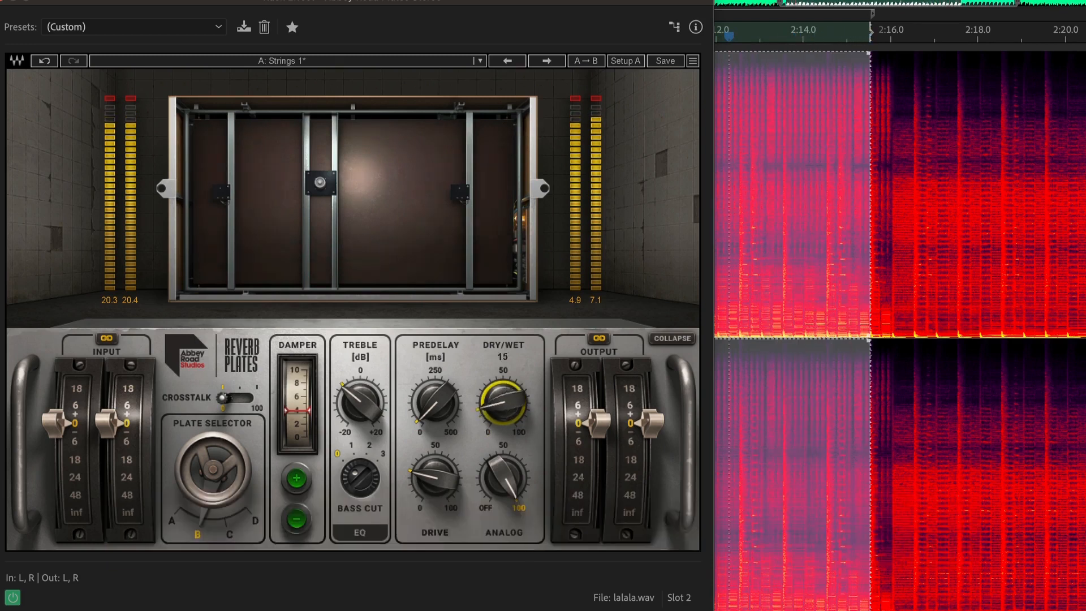
left_click_drag(505, 401, 506, 388)
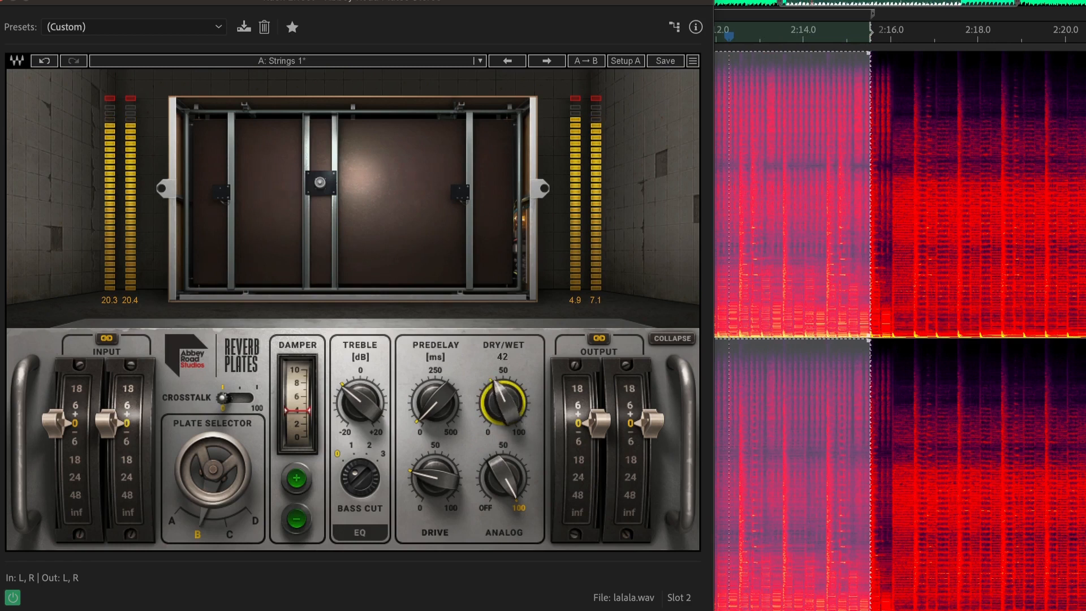
left_click_drag(502, 404, 506, 388)
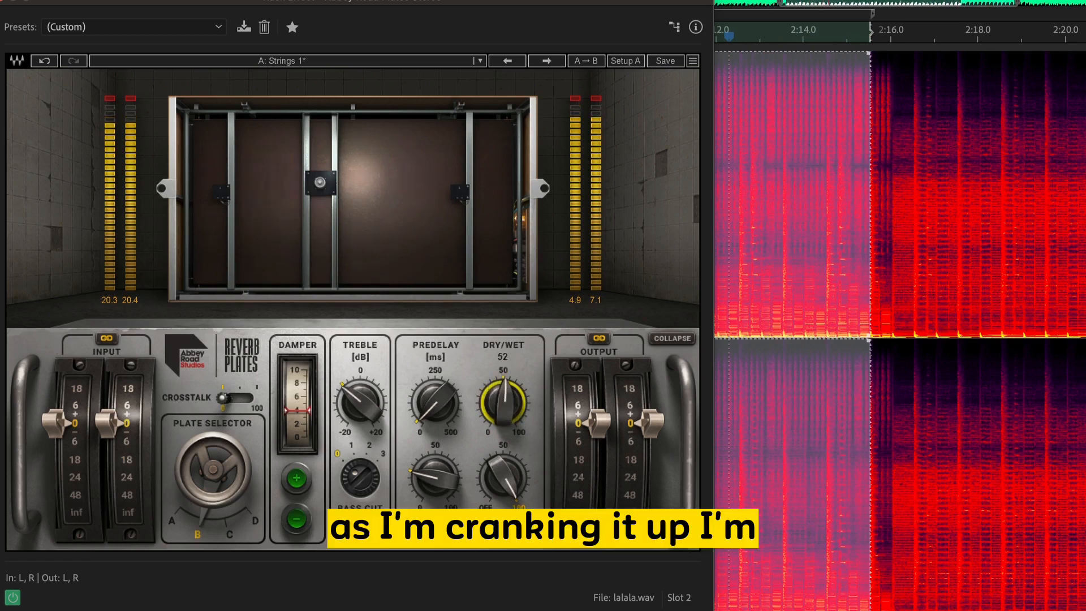
left_click_drag(505, 403, 510, 388)
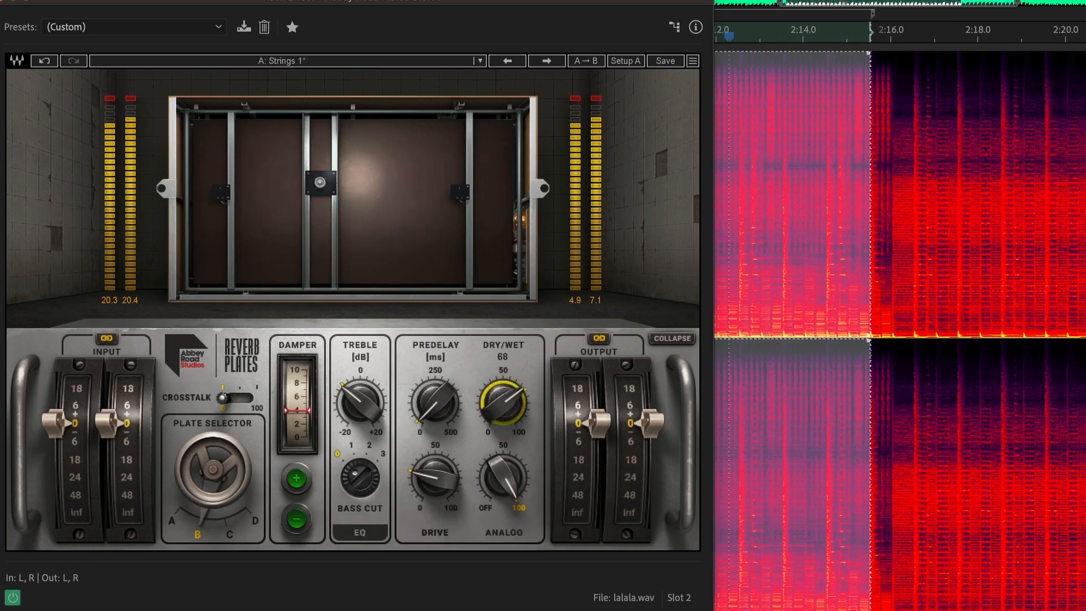
left_click_drag(505, 403, 509, 388)
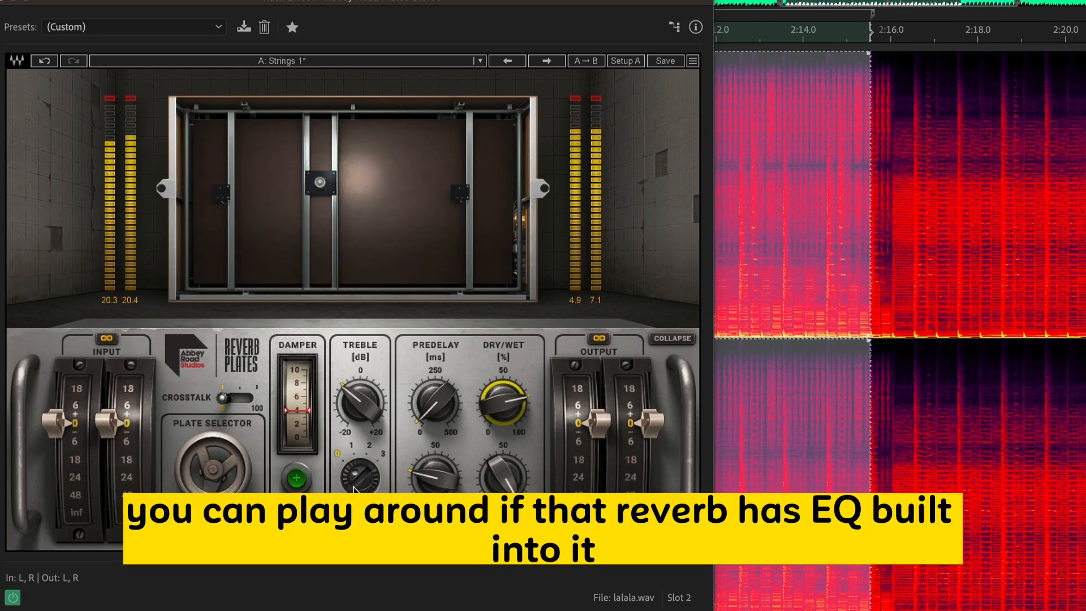
left_click_drag(359, 477, 359, 464)
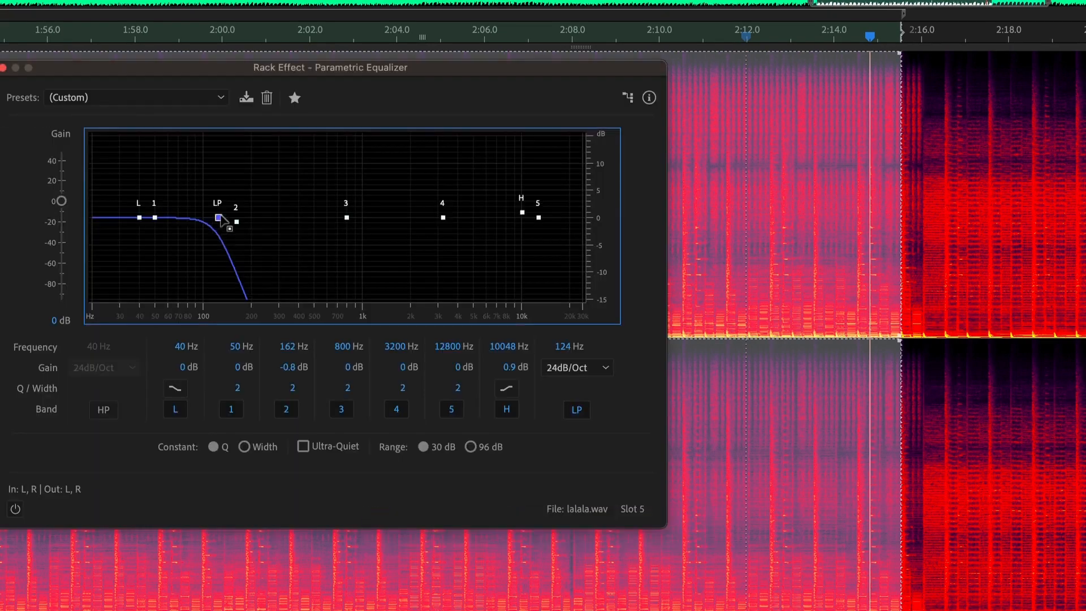
- Move the low-pass cutoff via 18 and 8 kHz to about 11.8 kHz and use the 30 dB graph range
left_click_drag(229, 226, 562, 218)
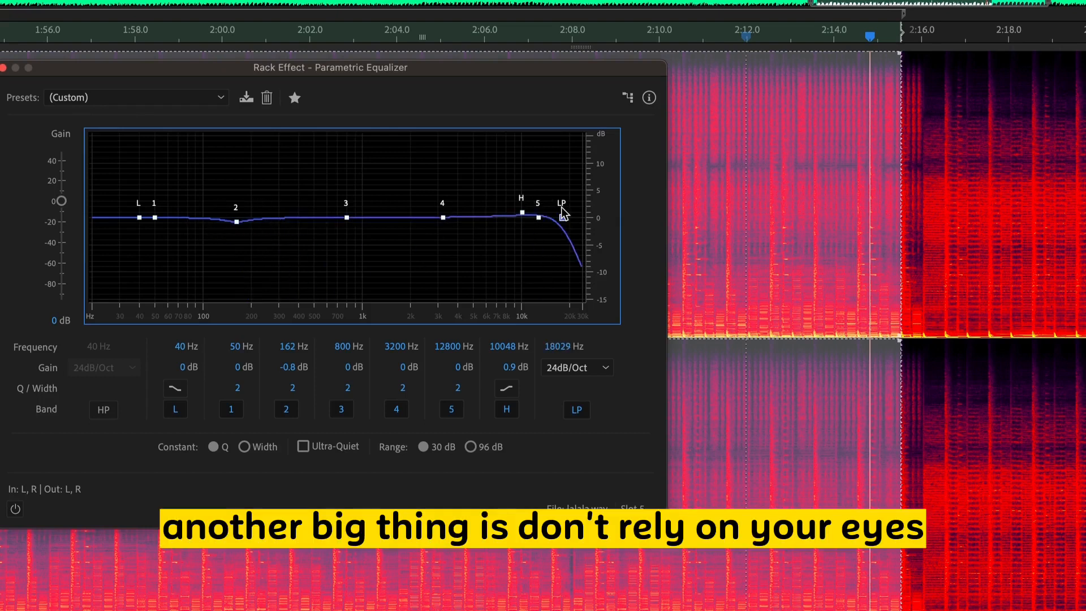
left_click_drag(561, 214, 510, 220)
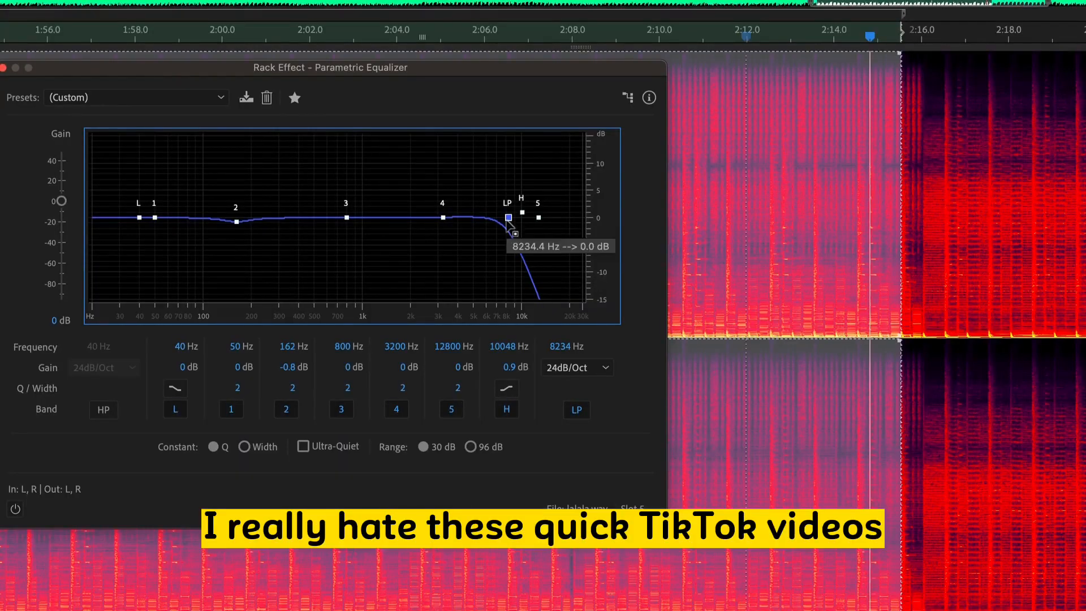
left_click_drag(508, 218, 561, 217)
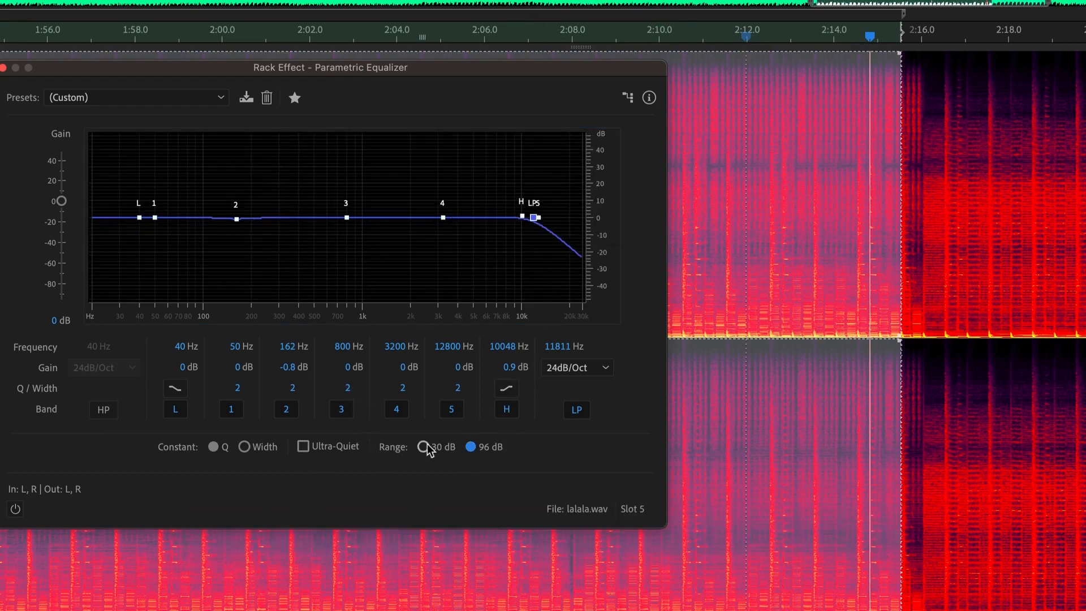
left_click(424, 447)
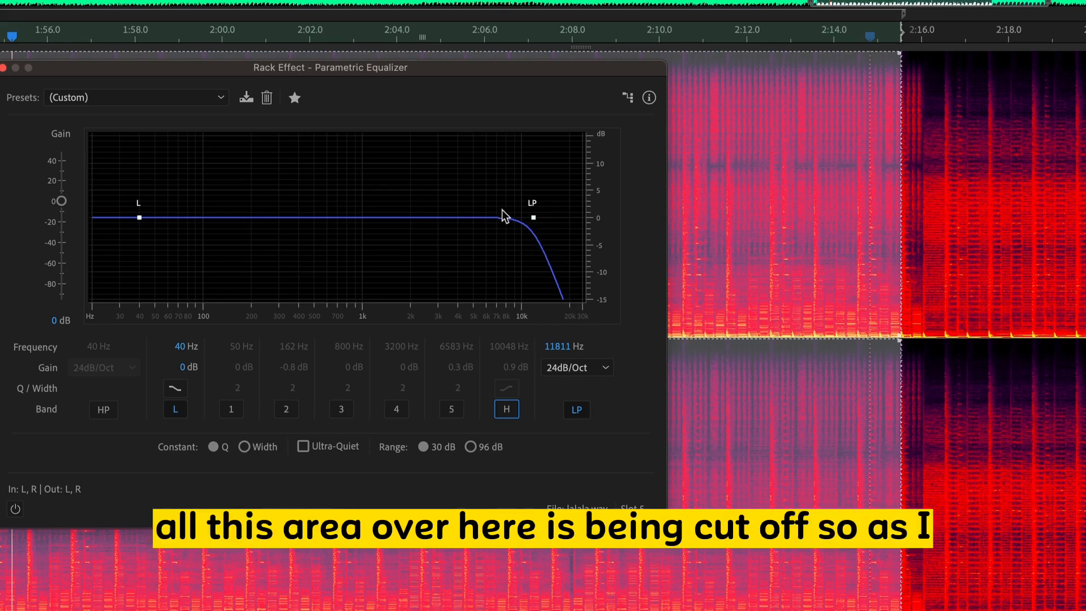
mouse_move(538, 227)
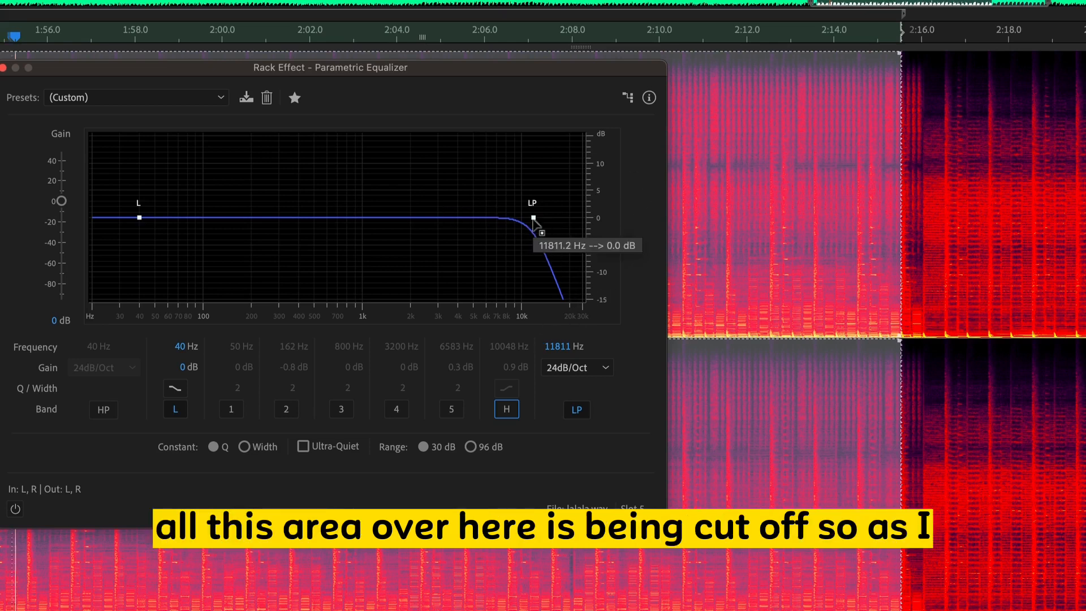
- Turn the equalizer on and sweep the low-pass cutoff from maximum down to about 3 kHz
left_click_drag(538, 232, 485, 222)
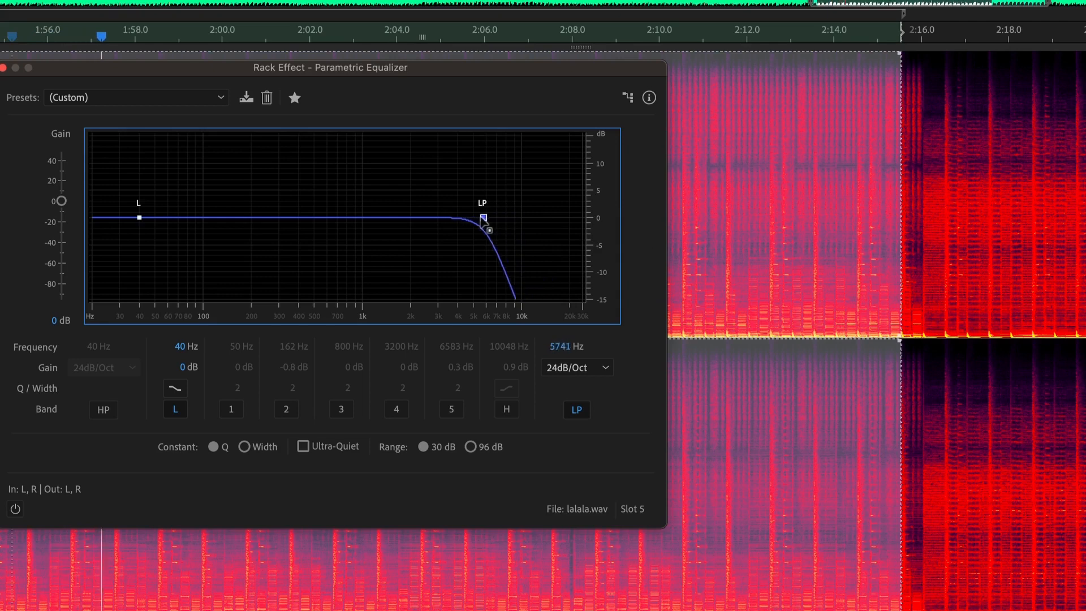
left_click_drag(483, 217, 412, 217)
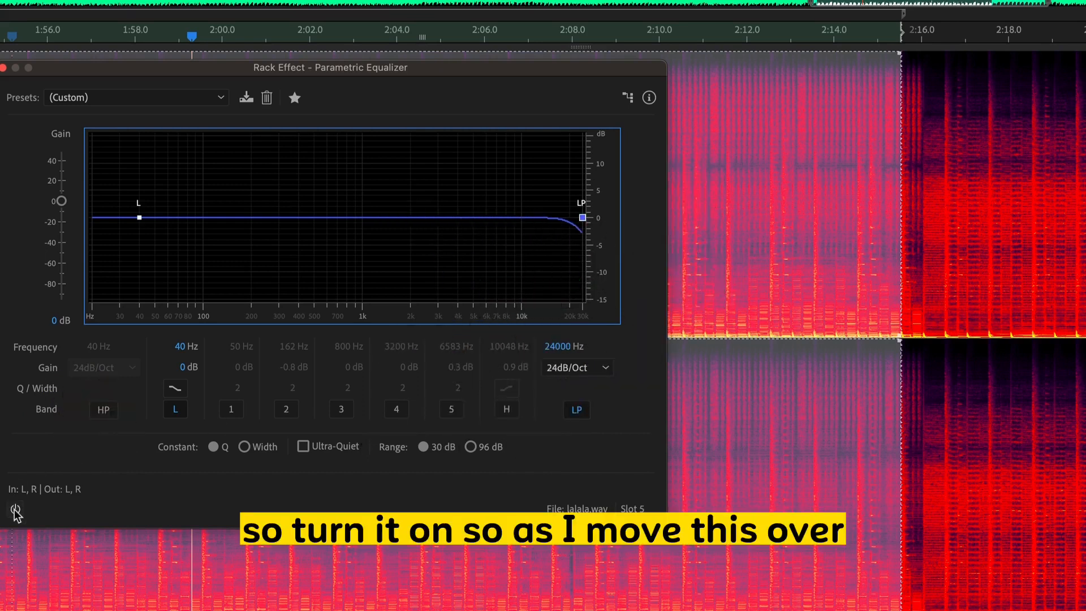
left_click(15, 509)
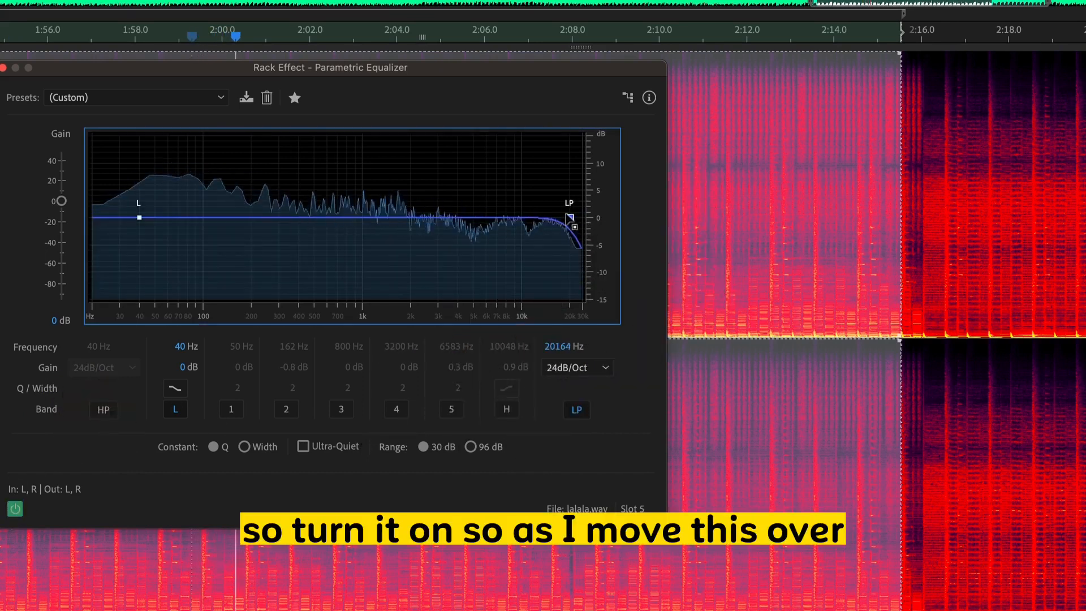
left_click_drag(574, 227, 487, 218)
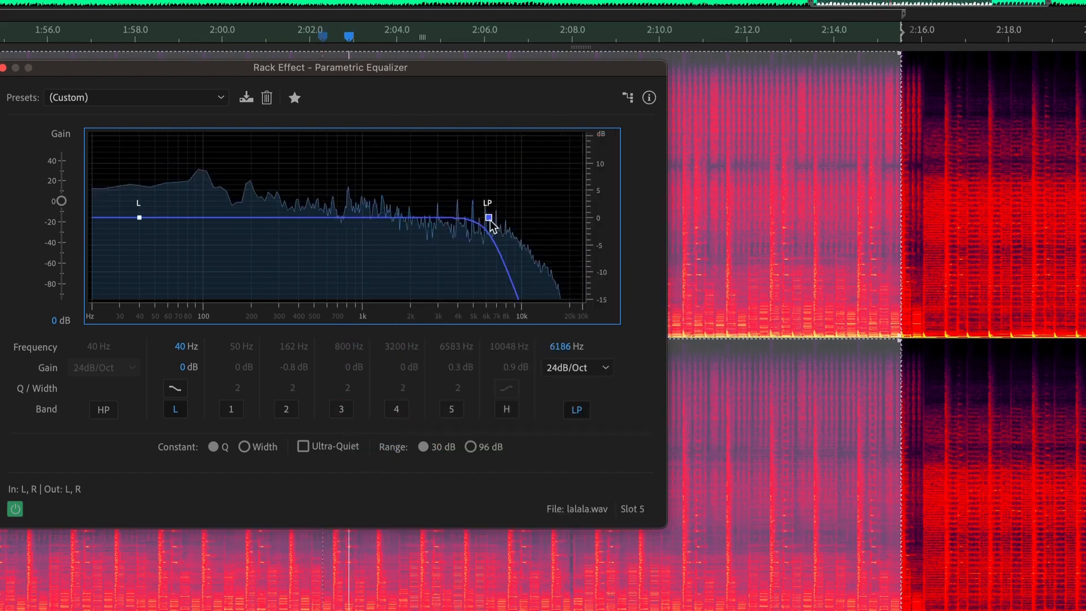
left_click_drag(489, 223, 439, 221)
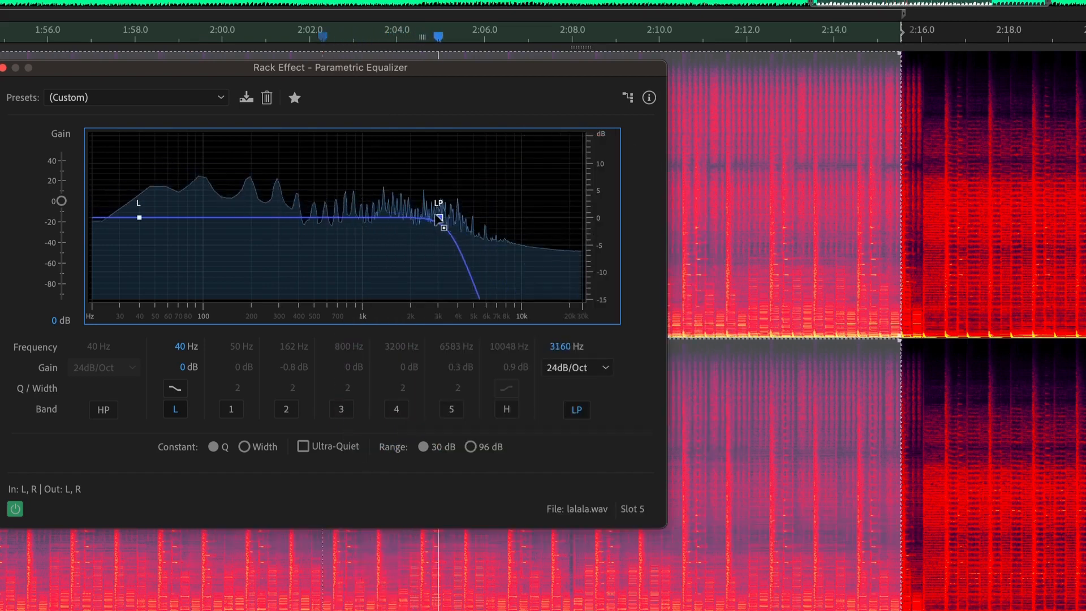
- Keep lowering the low-pass cutoff through 737, 406 and 232 Hz down to 172 Hz
left_click_drag(438, 220, 340, 217)
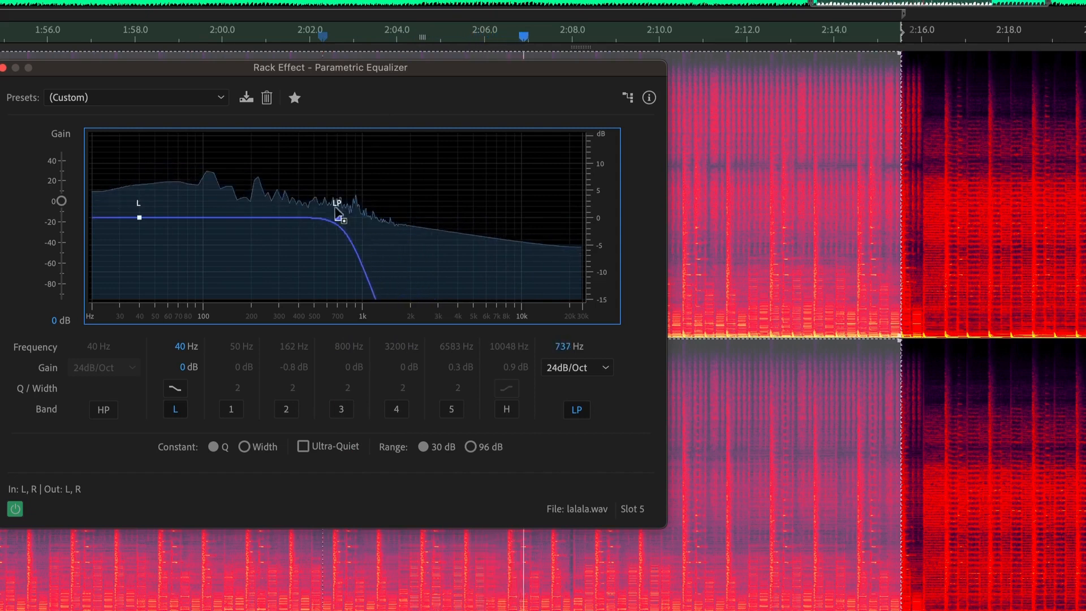
left_click_drag(337, 218, 295, 219)
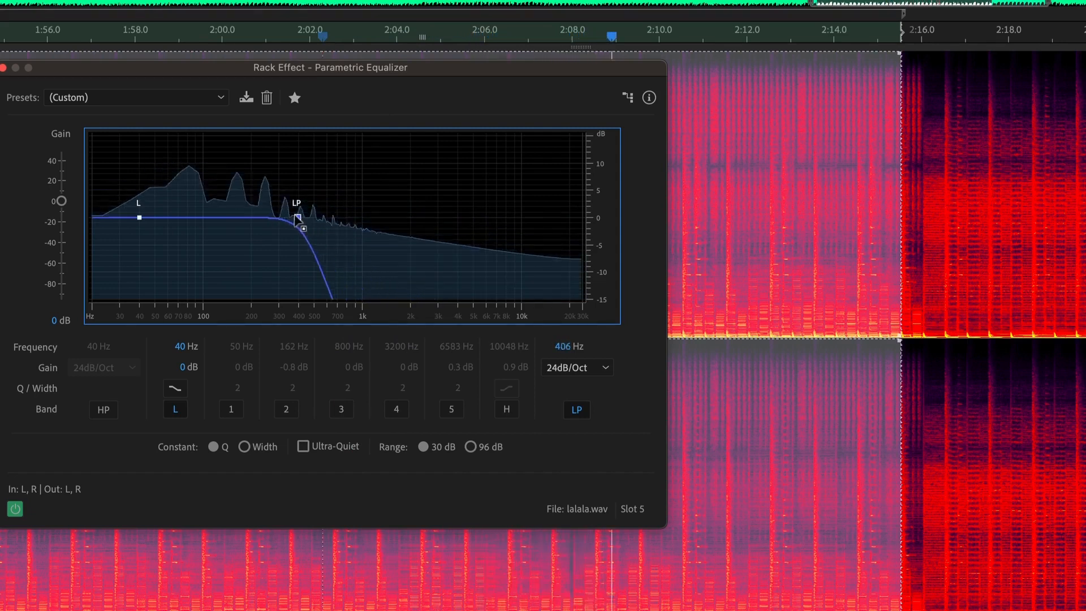
left_click_drag(296, 218, 263, 218)
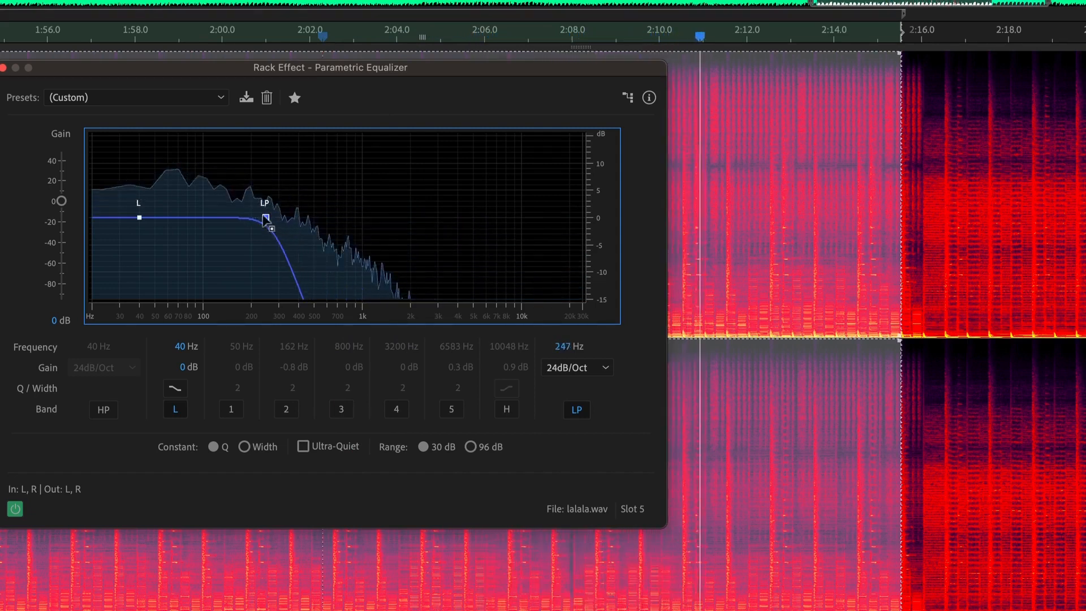
left_click_drag(270, 228, 262, 217)
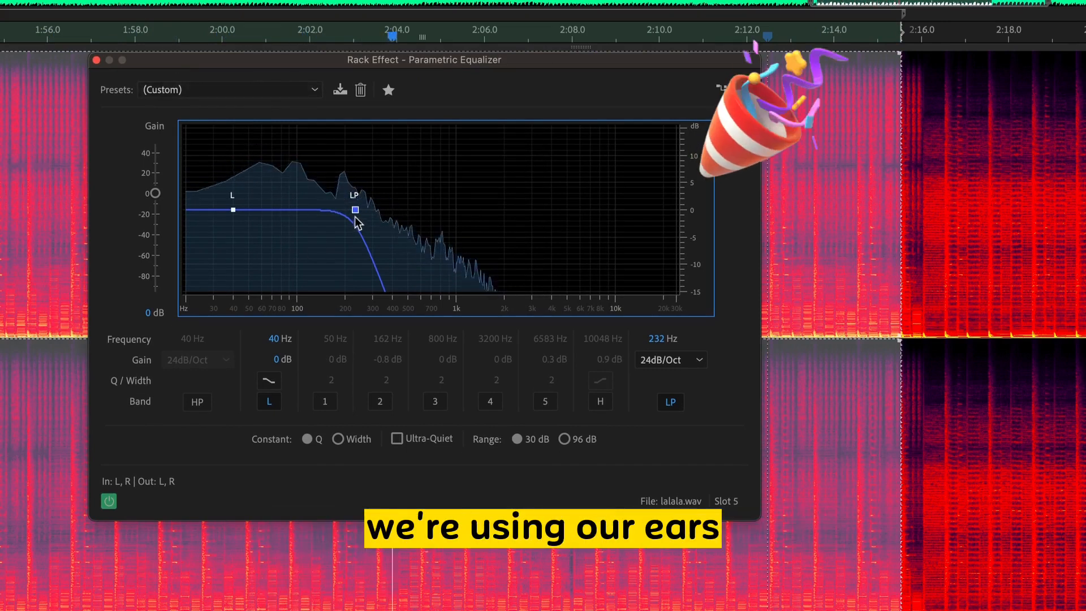
left_click_drag(354, 211, 338, 213)
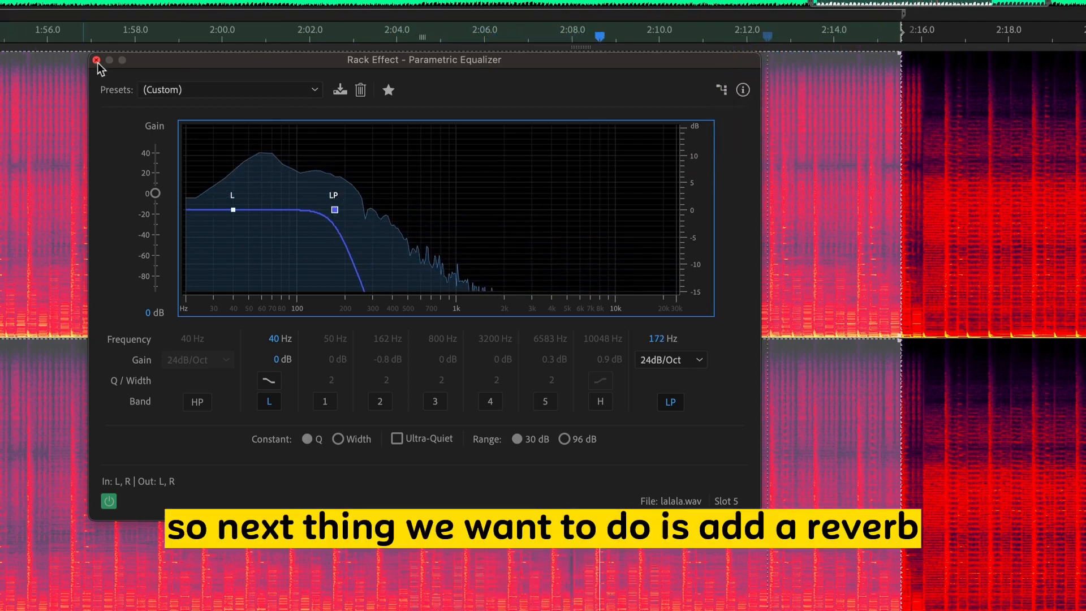
- Close the Parametric Equalizer window and bring up the Red 2 EQ rack effect
left_click(97, 60)
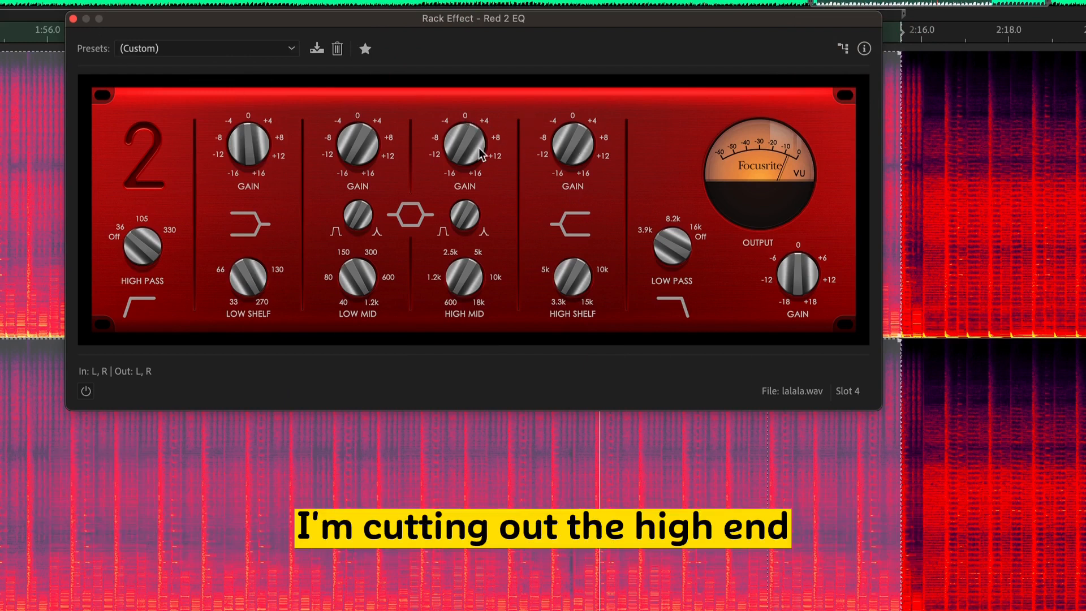
left_click(72, 20)
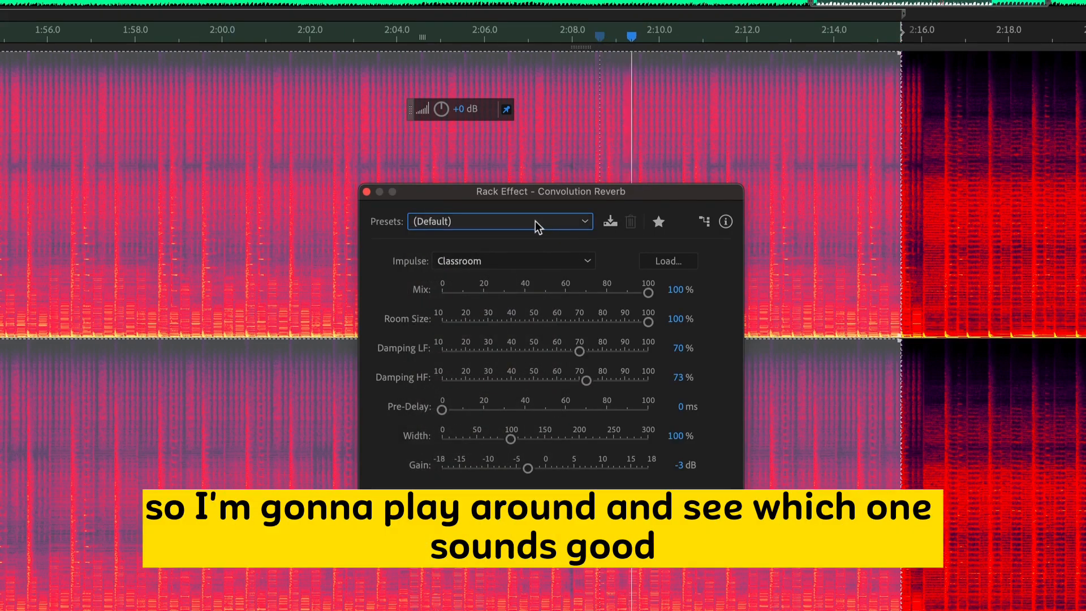
- Show the Convolution Reverb preset list to choose Judge's Chamber
left_click(498, 221)
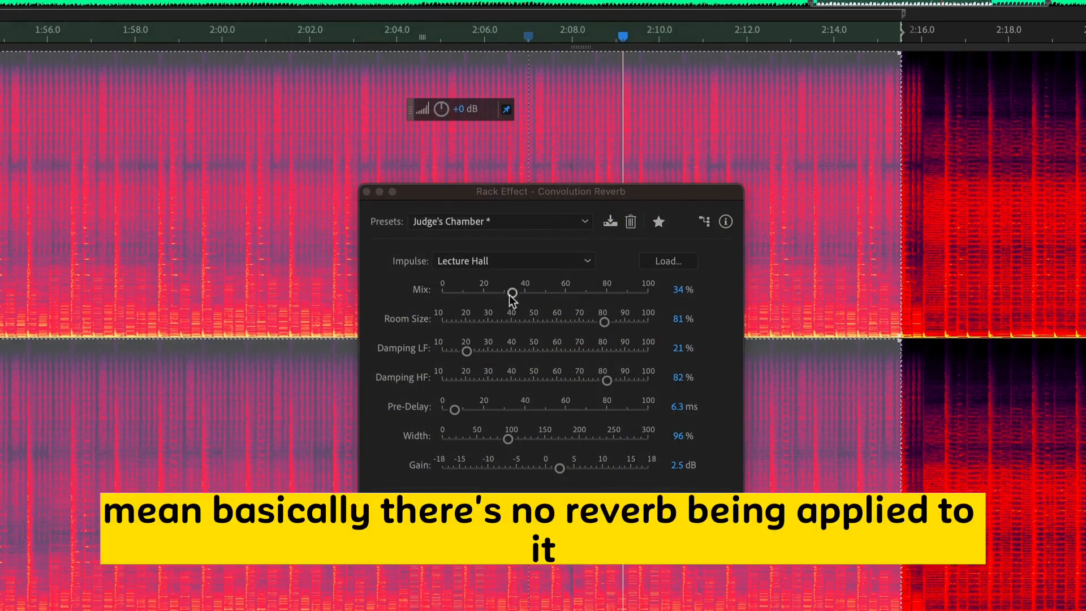
- Sweep the Convolution Reverb mix from 0% to about 95%, back to dry, then set it to 69%
left_click_drag(511, 293, 443, 293)
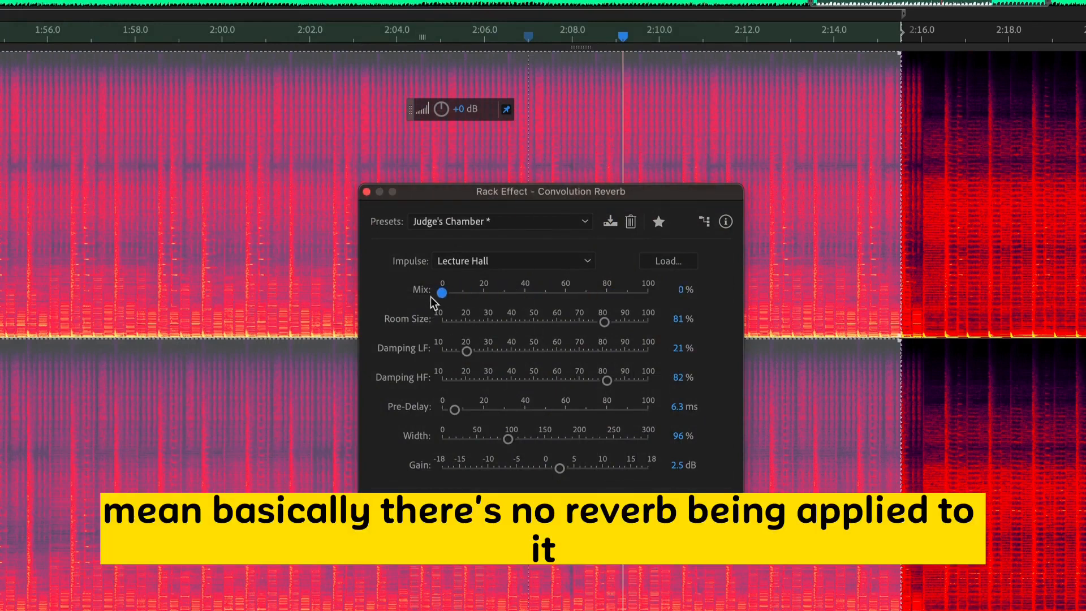
mouse_move(279, 161)
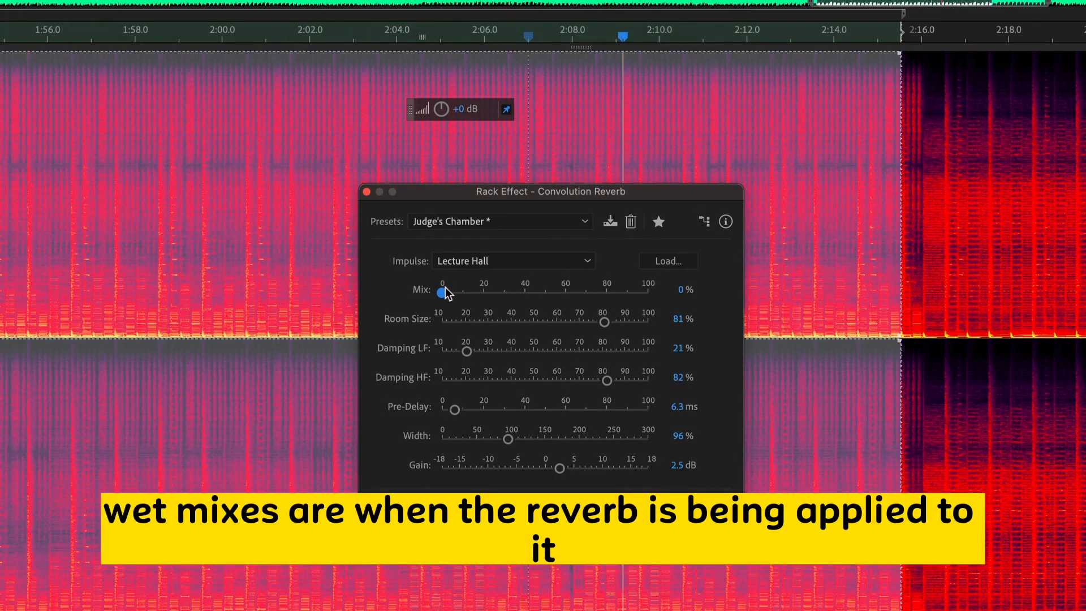
left_click_drag(444, 293, 456, 294)
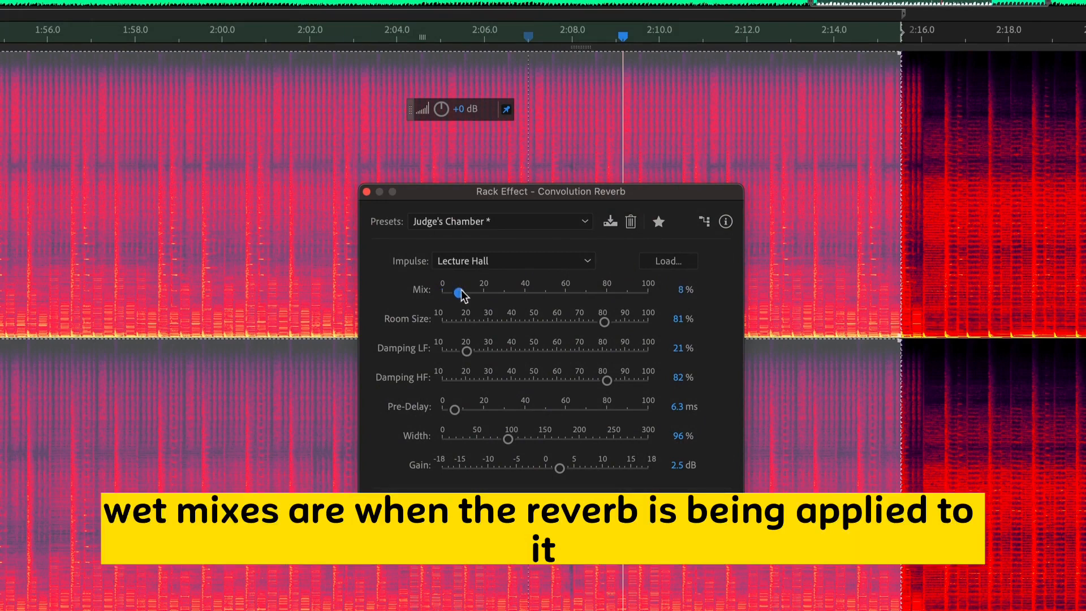
left_click_drag(455, 292, 637, 292)
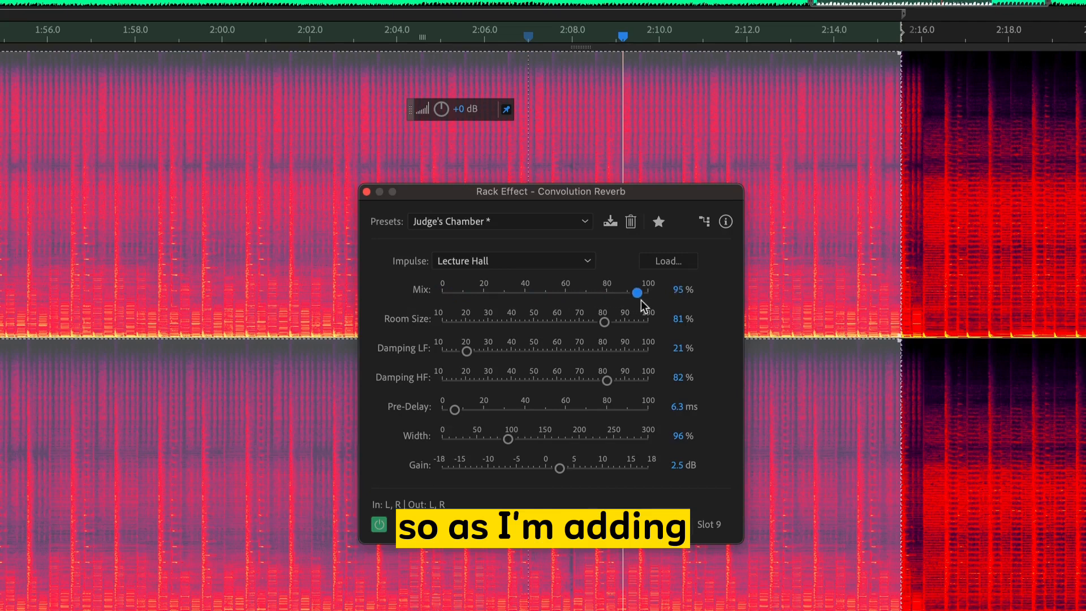
left_click_drag(637, 292, 647, 292)
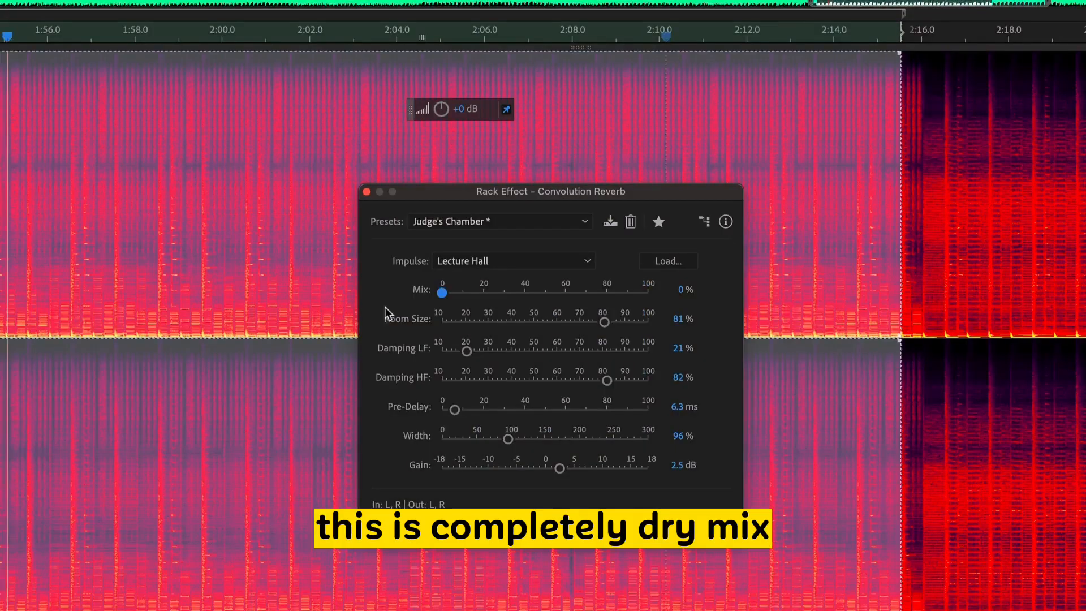
left_click_drag(443, 292, 533, 292)
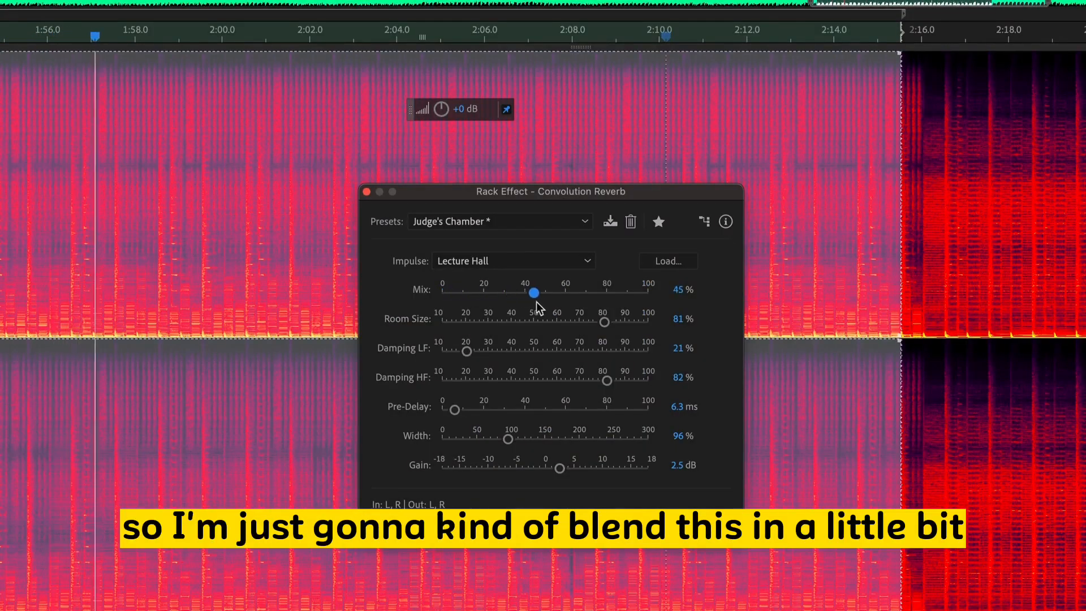
left_click_drag(533, 292, 584, 292)
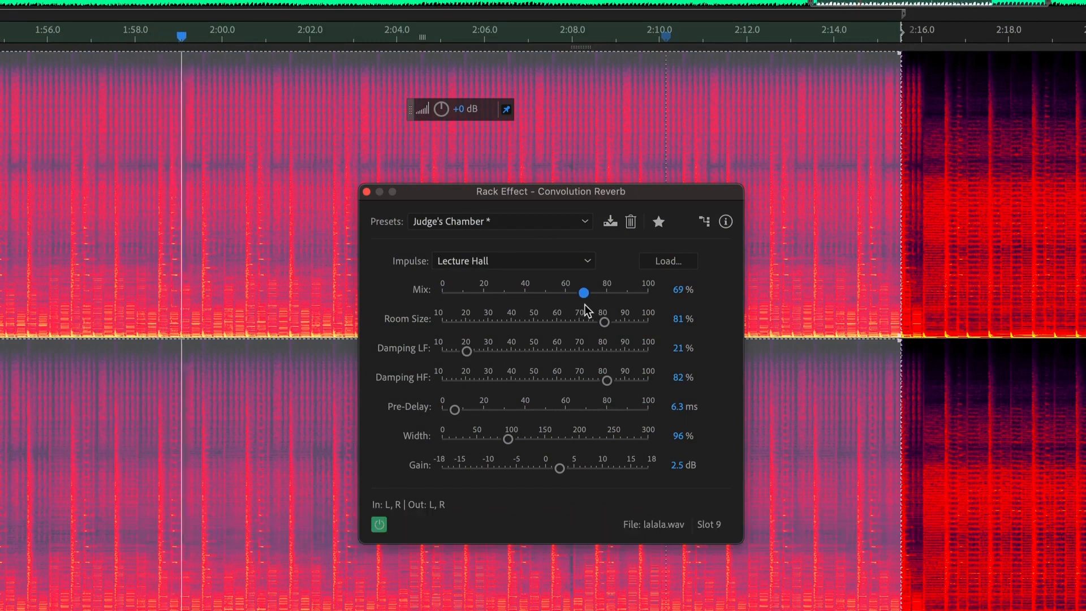
- Sweep the Convolution Reverb room size down to 34% and back up to 87%
left_click_drag(604, 321, 610, 322)
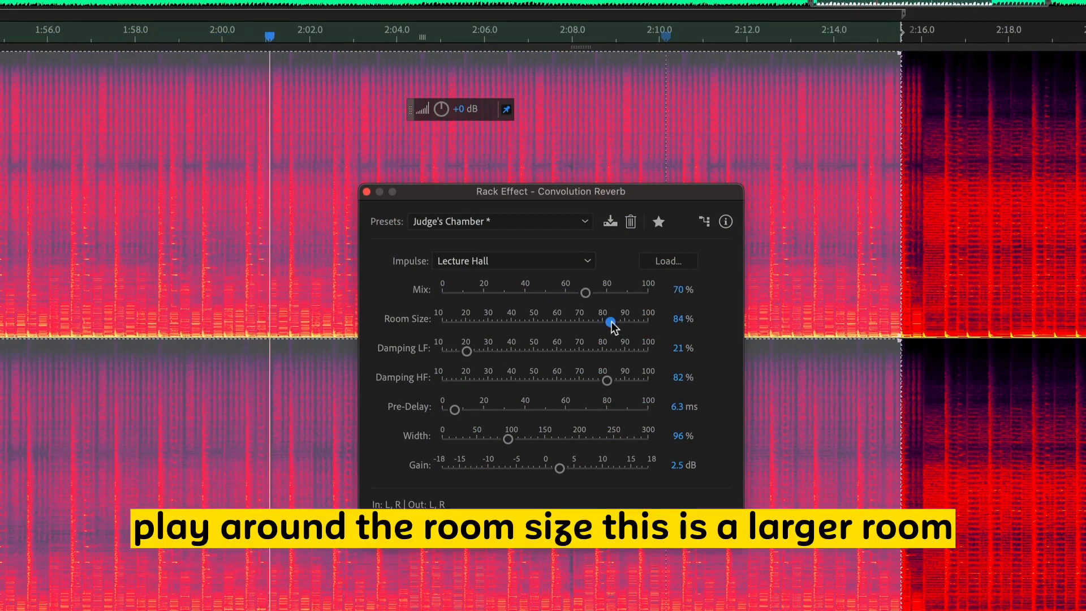
left_click_drag(611, 321, 497, 322)
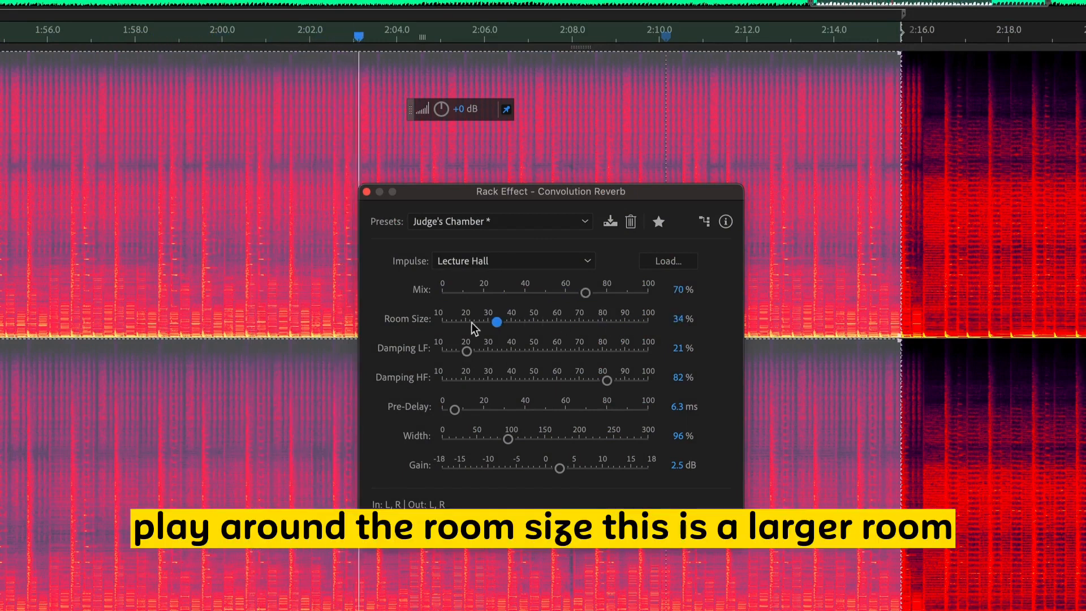
left_click_drag(496, 319, 609, 324)
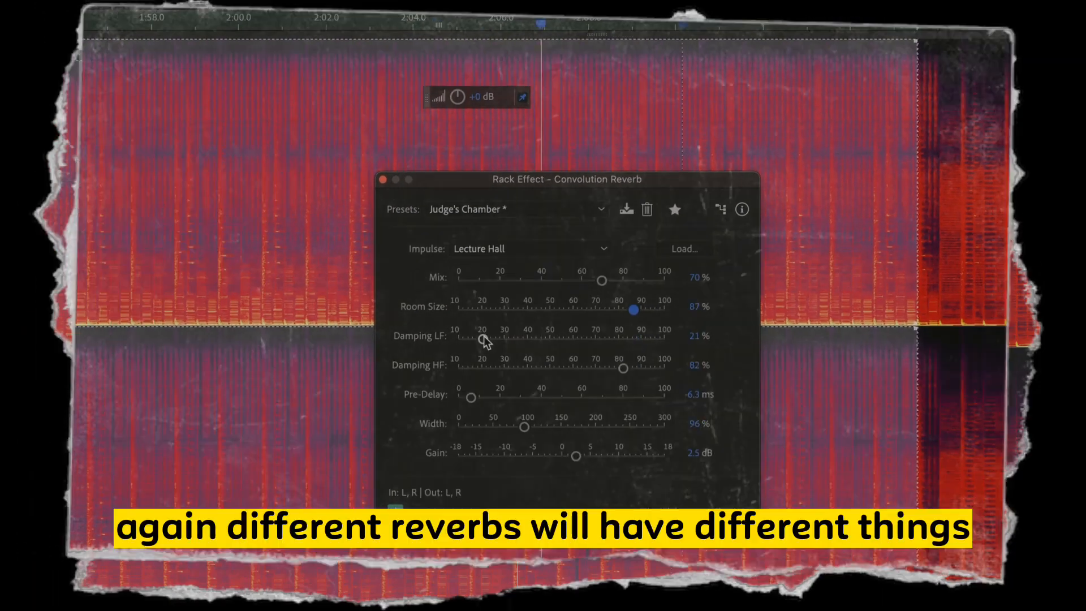
- Set low-frequency damping to 57% and high-frequency damping to 52%
left_click_drag(481, 341, 551, 347)
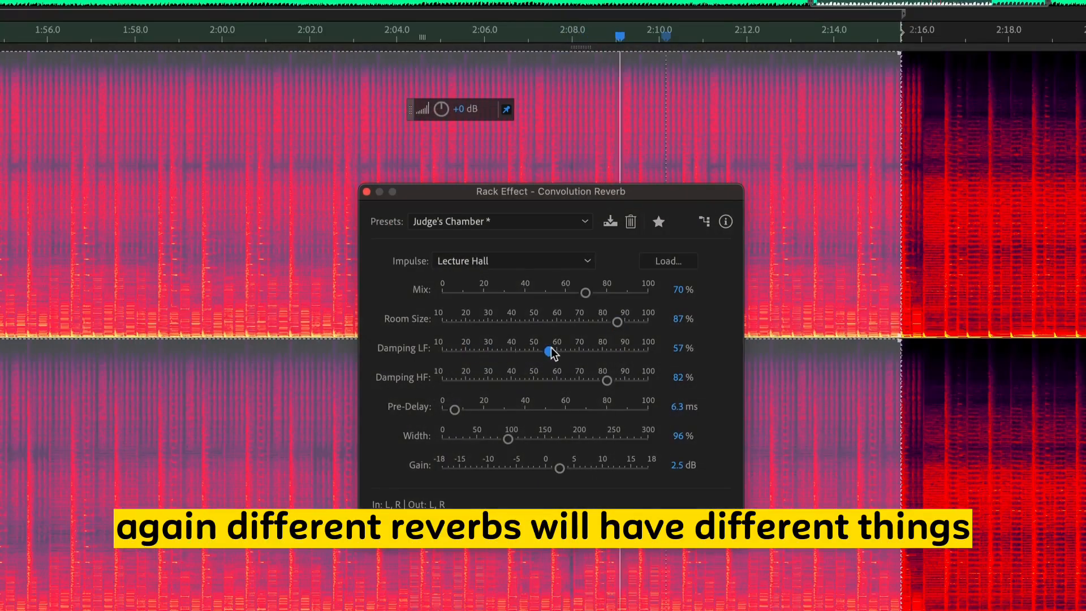
left_click_drag(609, 380, 539, 380)
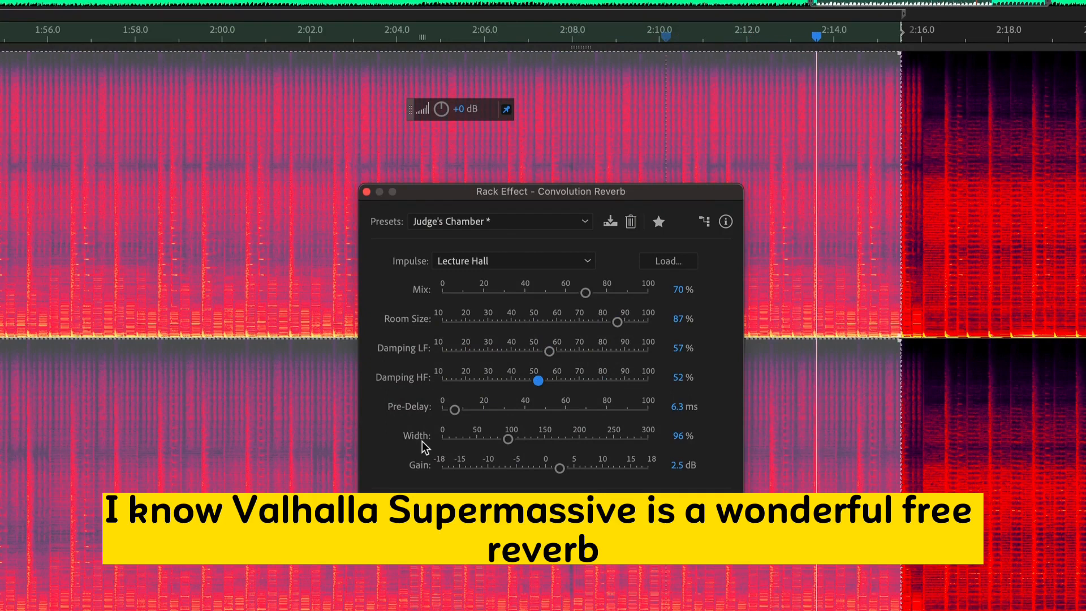
mouse_move(373, 224)
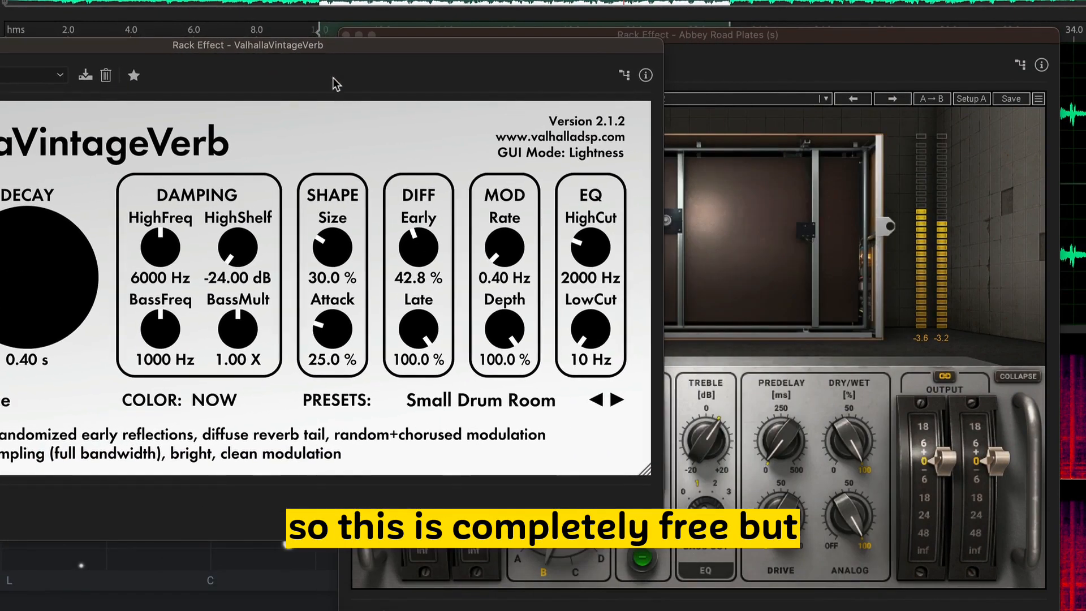
mouse_move(418, 246)
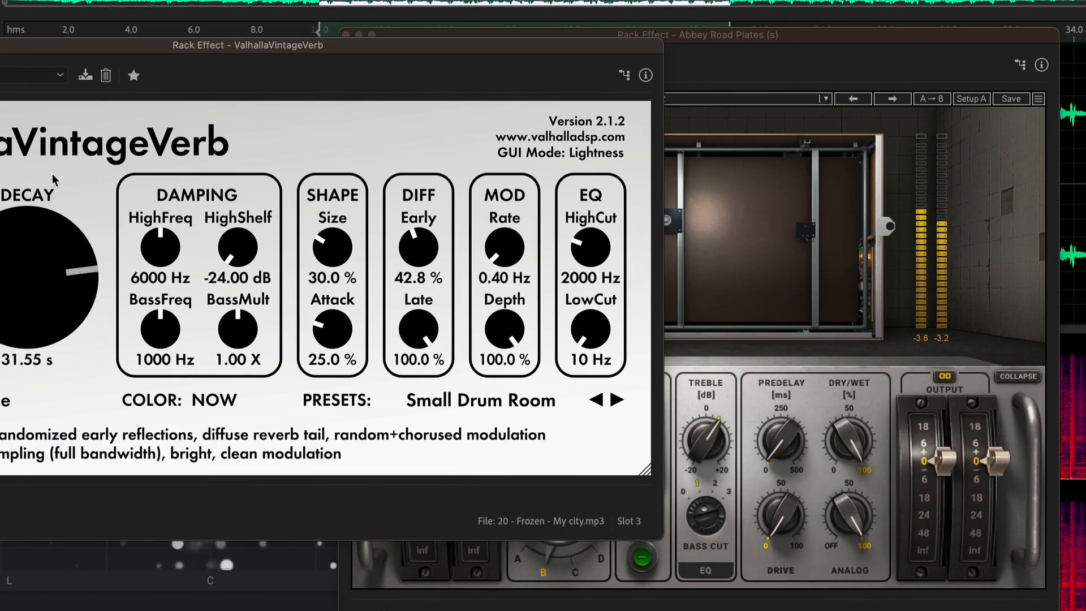
- Lengthen the VintageVerb decay from 0.40 s to roughly 12 seconds
left_click_drag(49, 271, 48, 249)
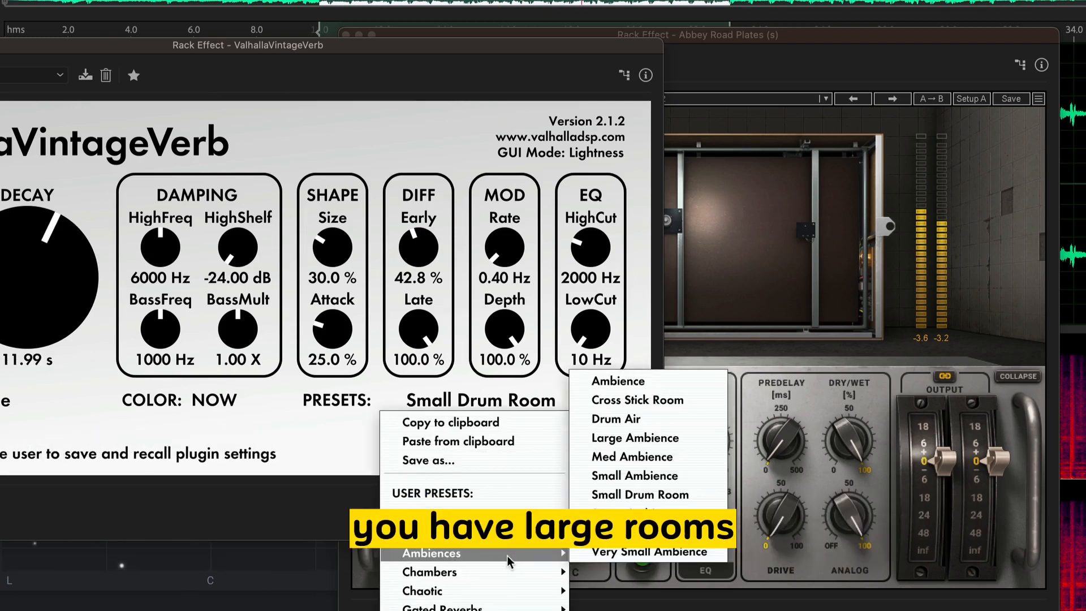
- Browse Ambience presets (Cross Stick Room, Large Ambience) then load Chambers > Large Chamber
left_click(617, 380)
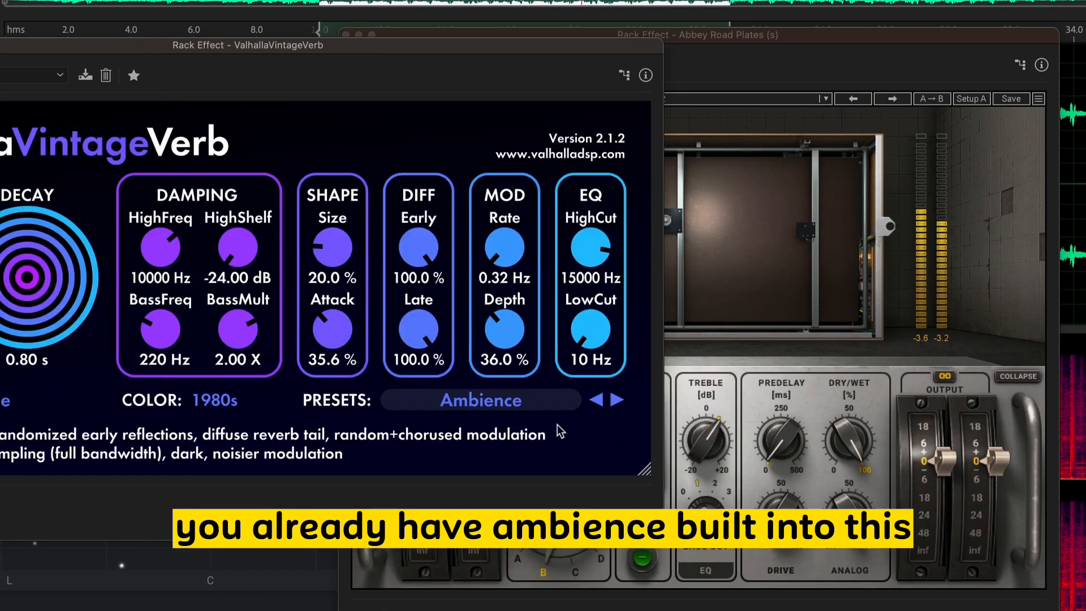
left_click(618, 399)
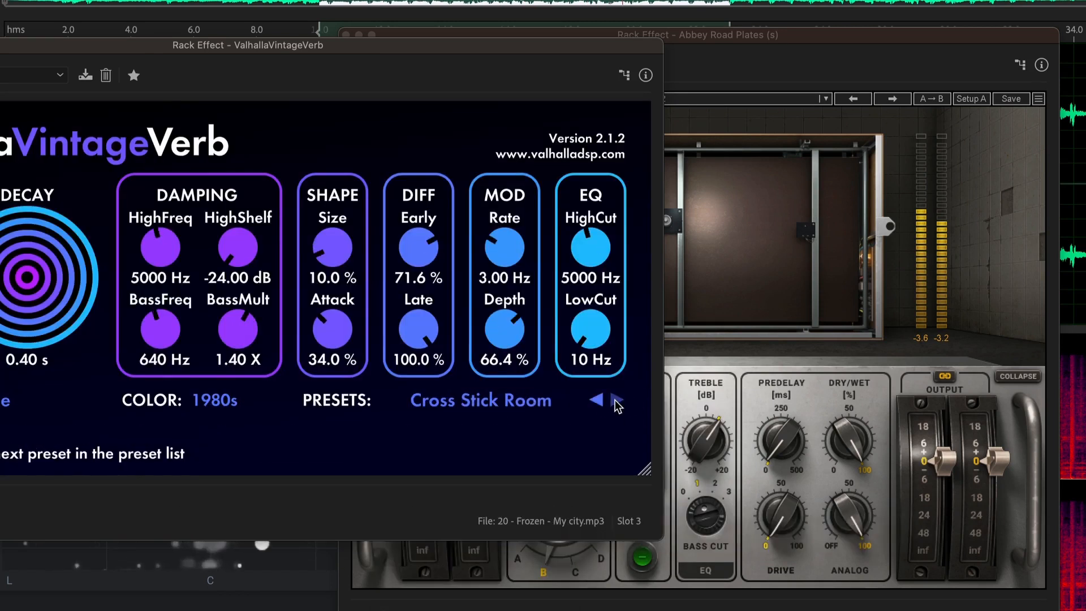
left_click(616, 400)
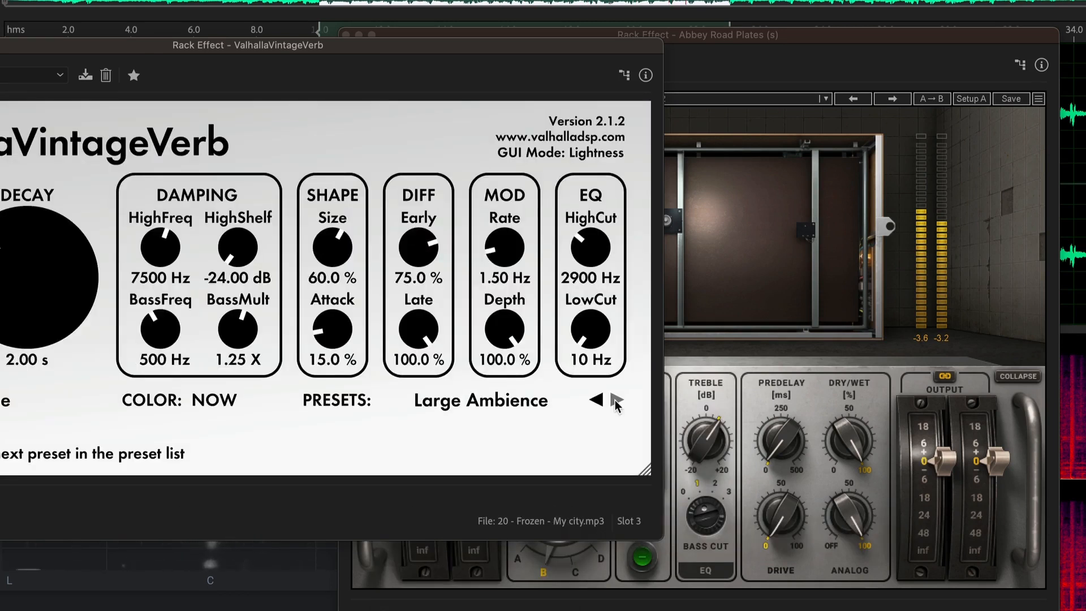
left_click(597, 399)
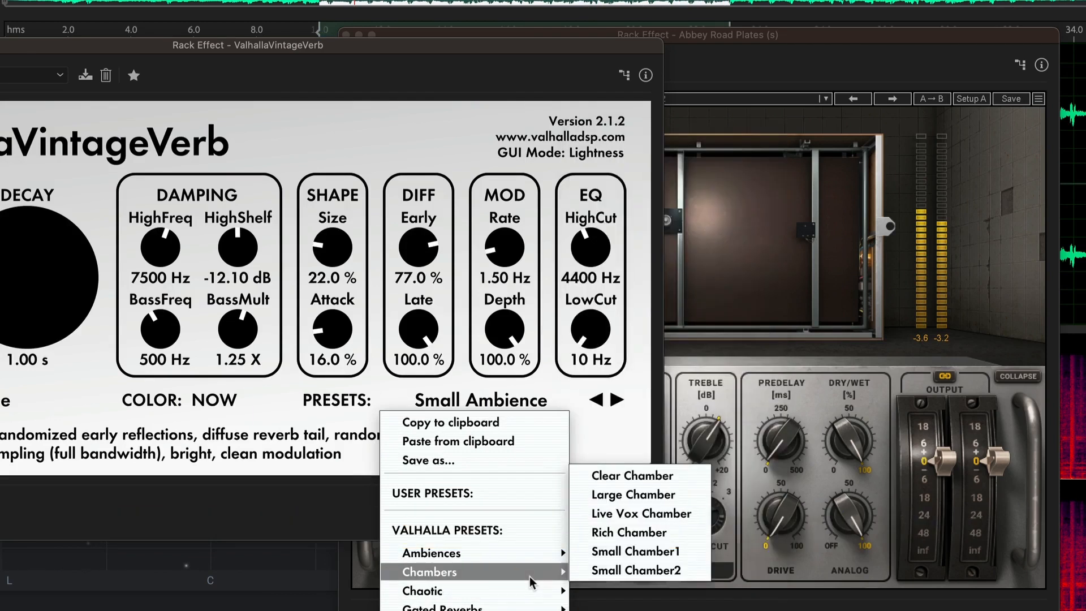
left_click(631, 495)
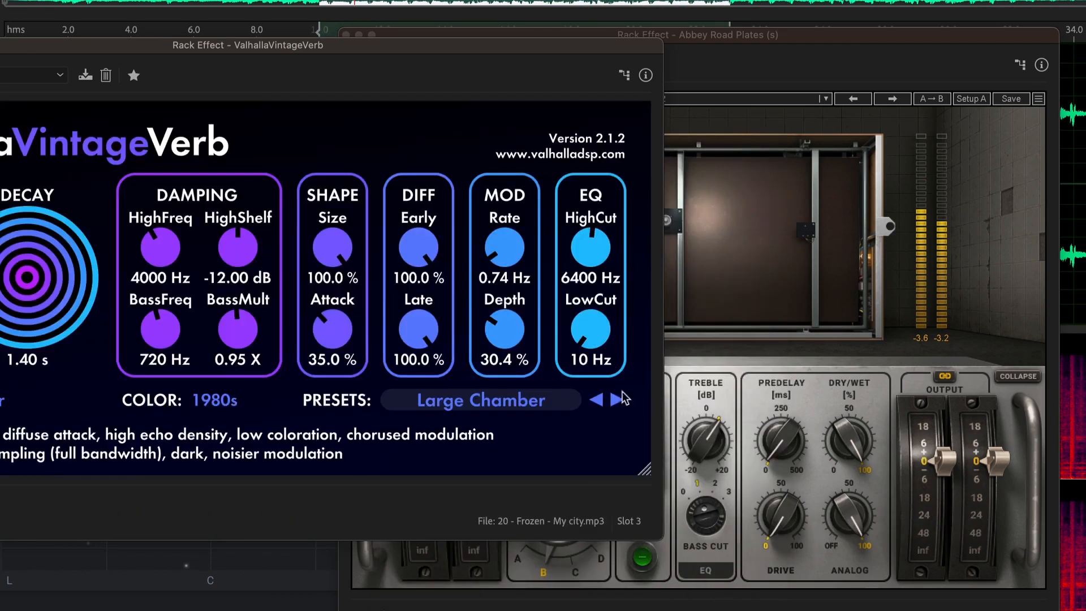
mouse_move(601, 397)
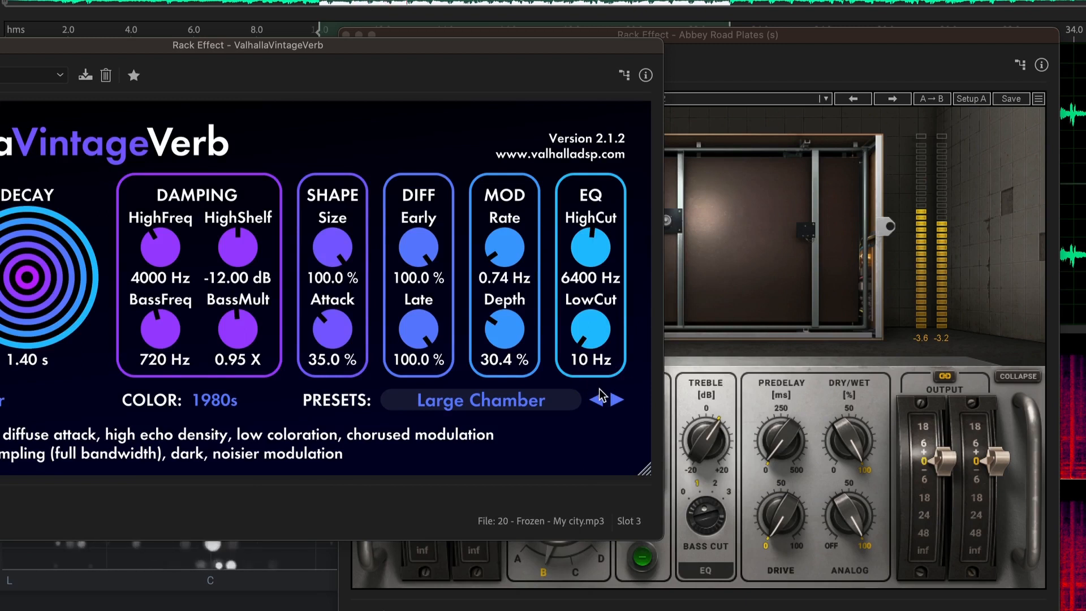